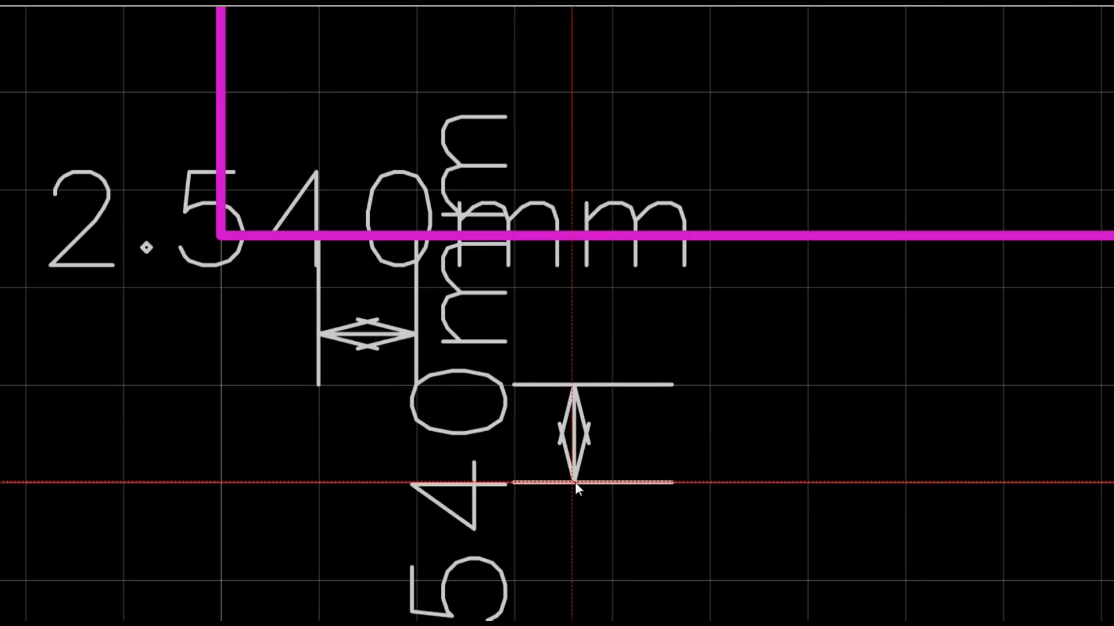
Move the floating PCB Tools aside and place through-hole pads in a row near the board's left edge
scroll("down", 3)
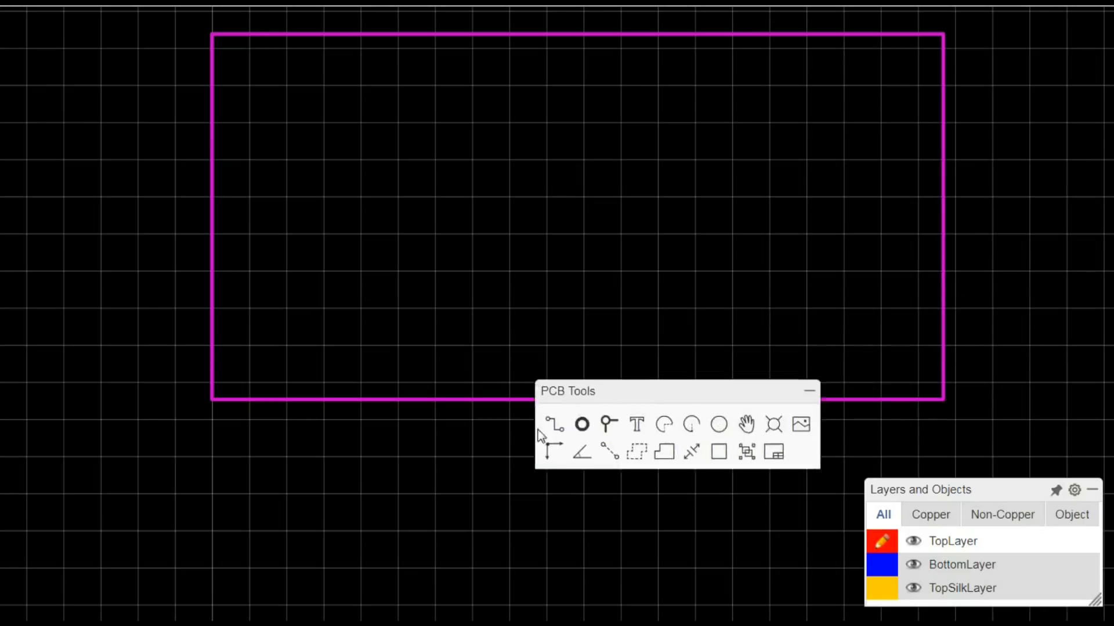
left_click_drag(568, 392, 73, 524)
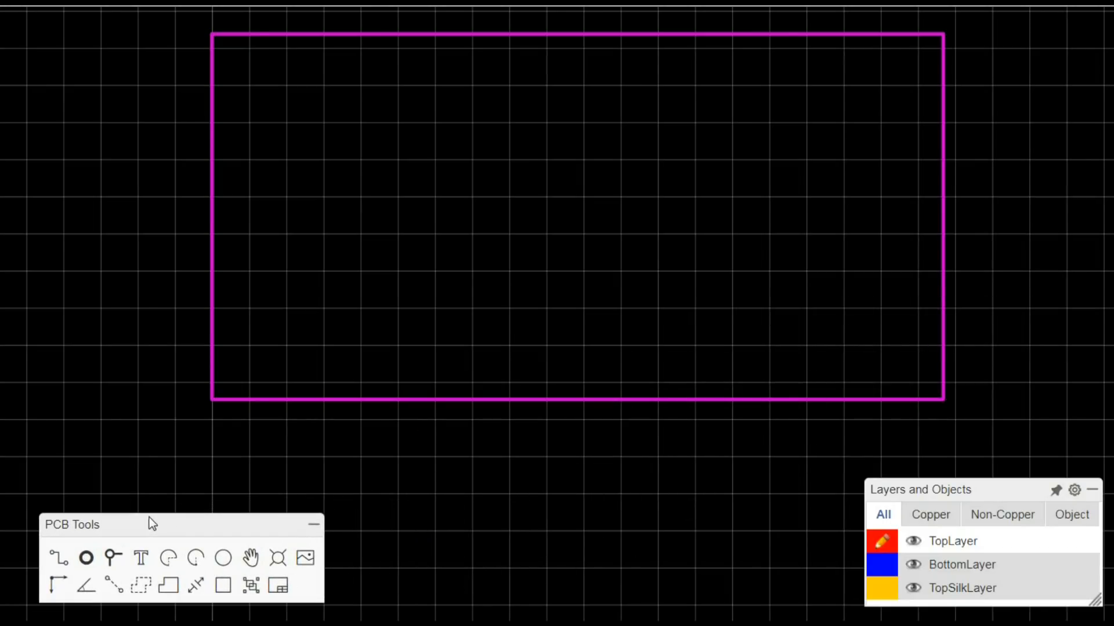
mouse_move(622, 603)
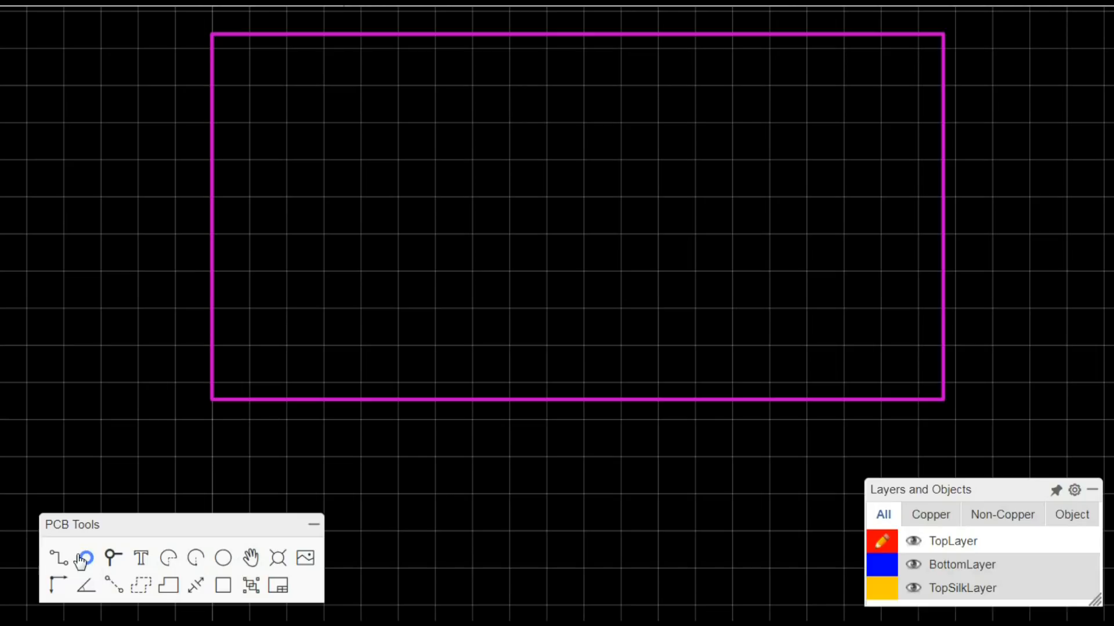
mouse_move(85, 558)
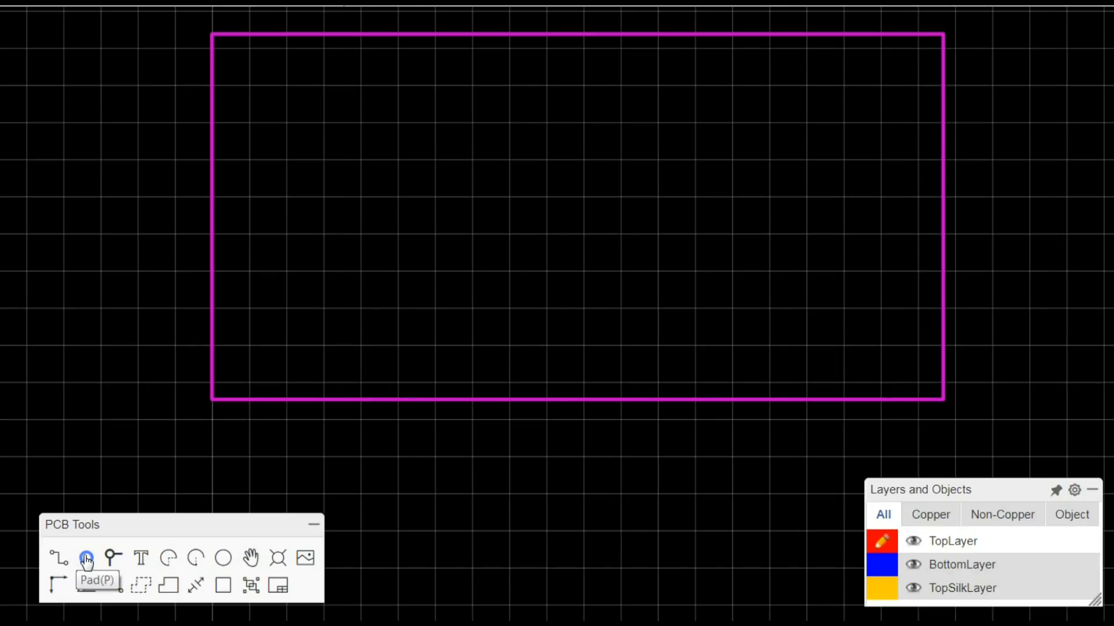
left_click(86, 556)
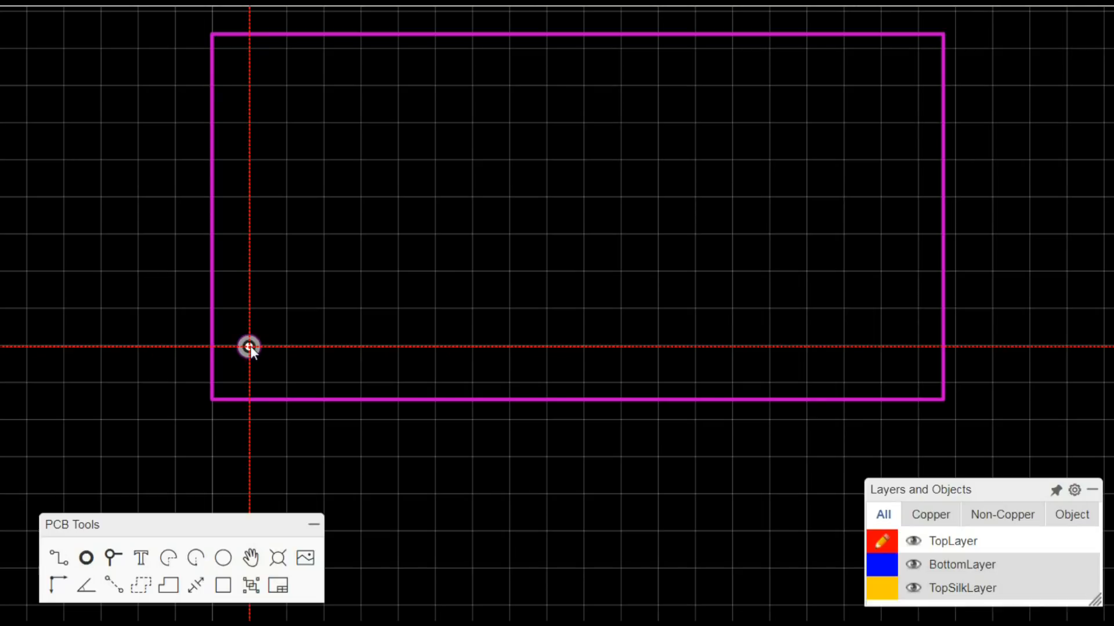
left_click(280, 346)
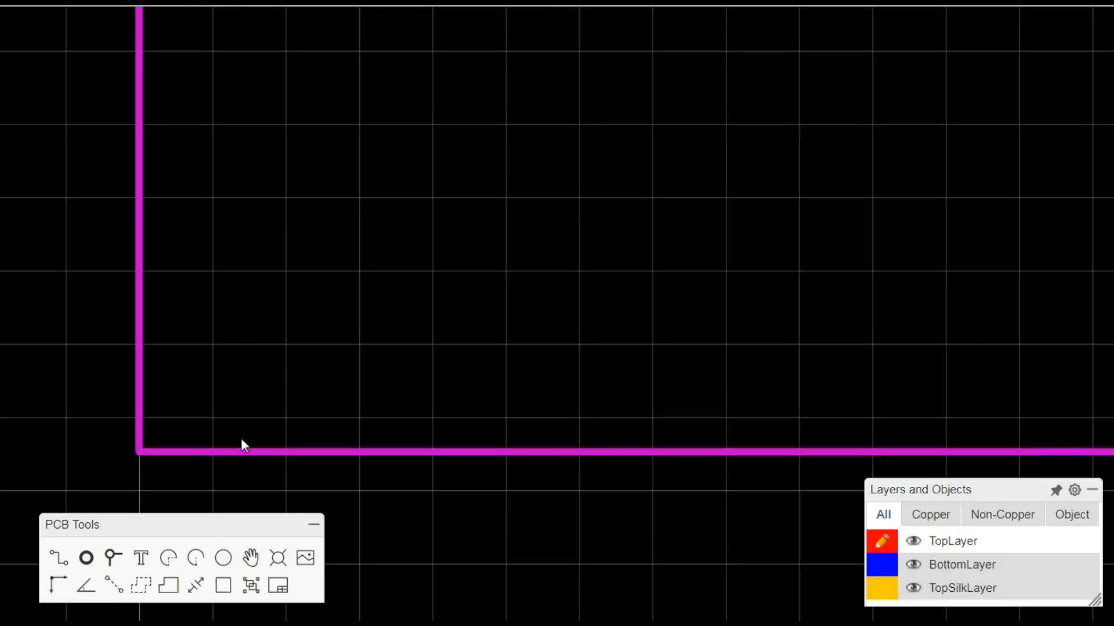
left_click(200, 351)
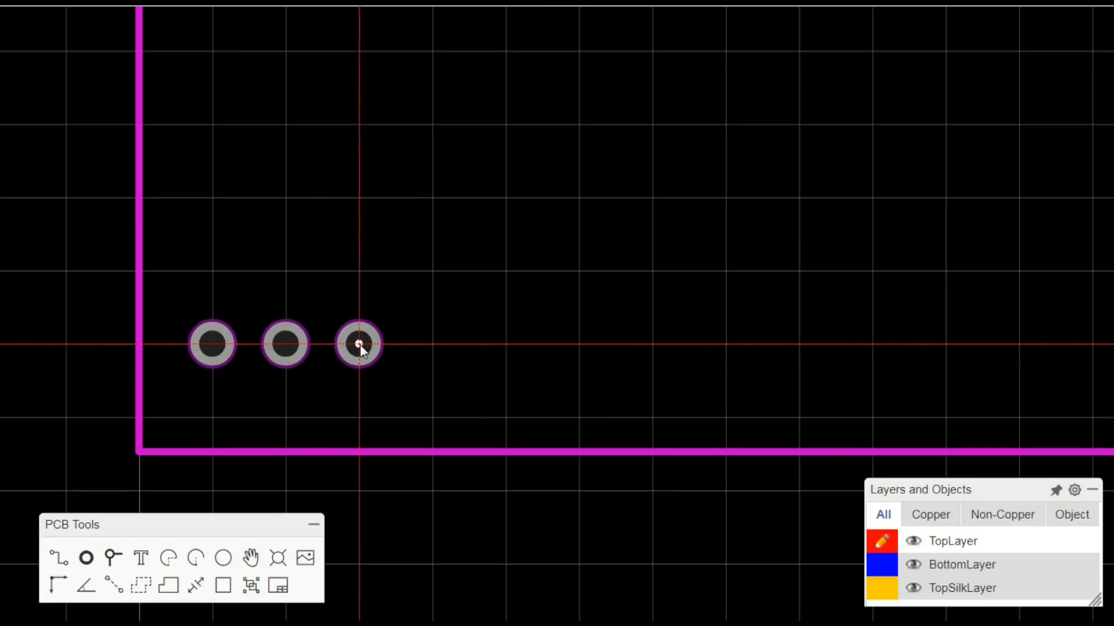
left_click(357, 345)
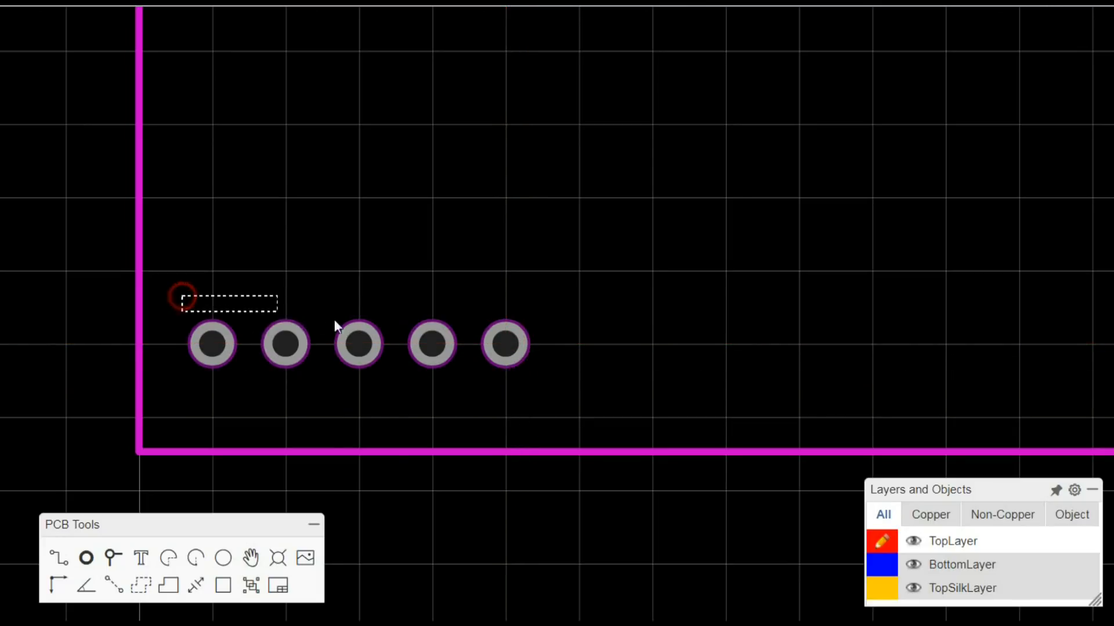
Copy the five-pad row from a reference pad and paste it to form two ten-pad rows
left_click_drag(181, 294, 540, 397)
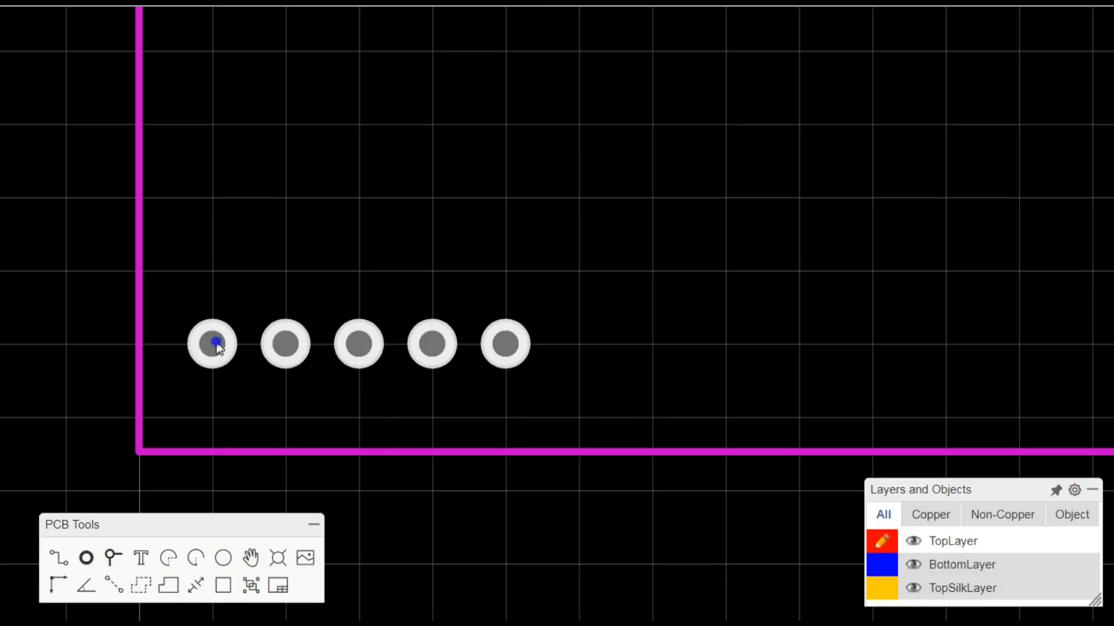
left_click(211, 345)
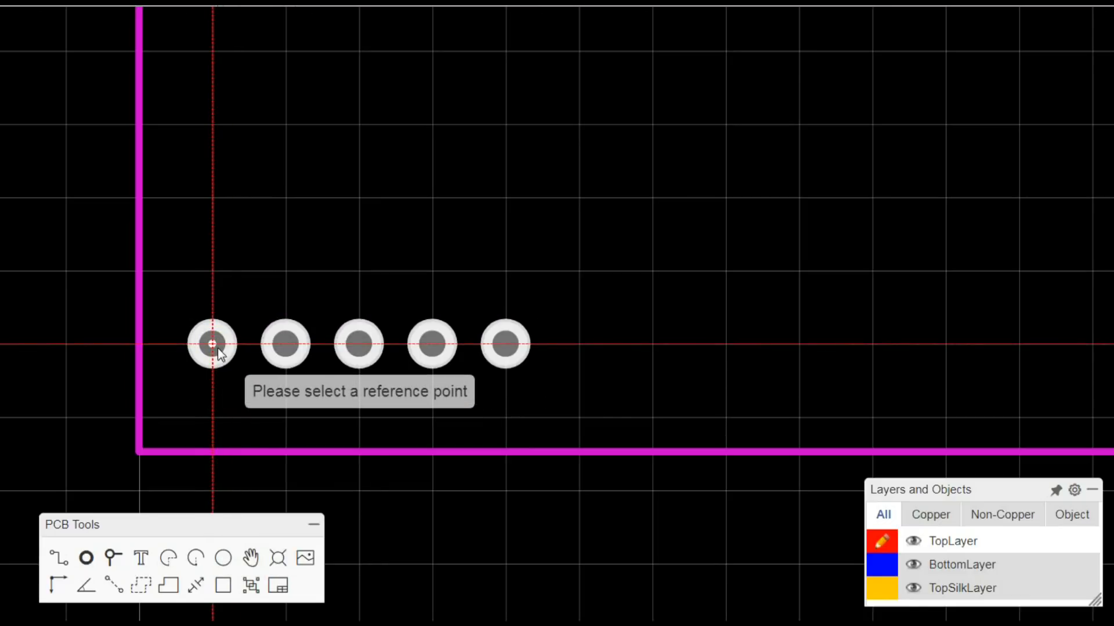
left_click(211, 344)
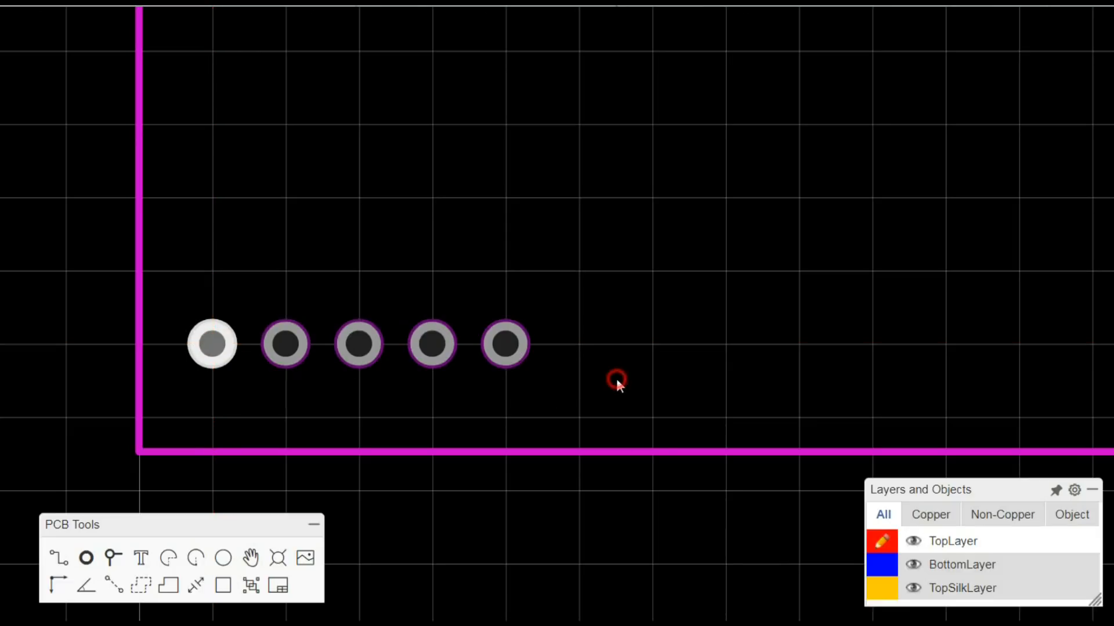
right_click(614, 380)
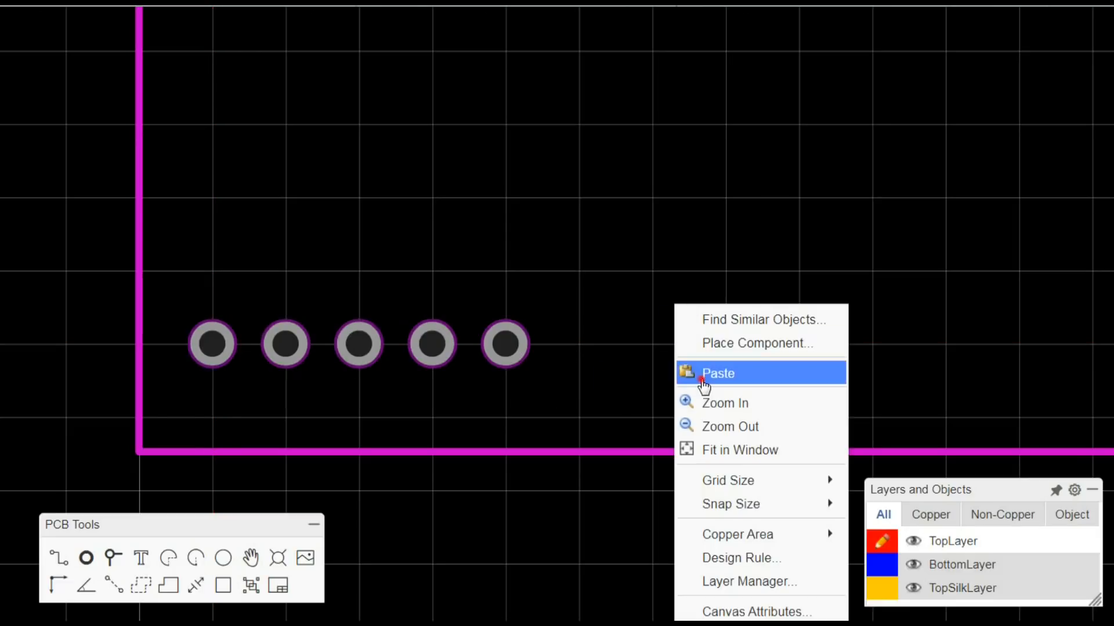
left_click(718, 373)
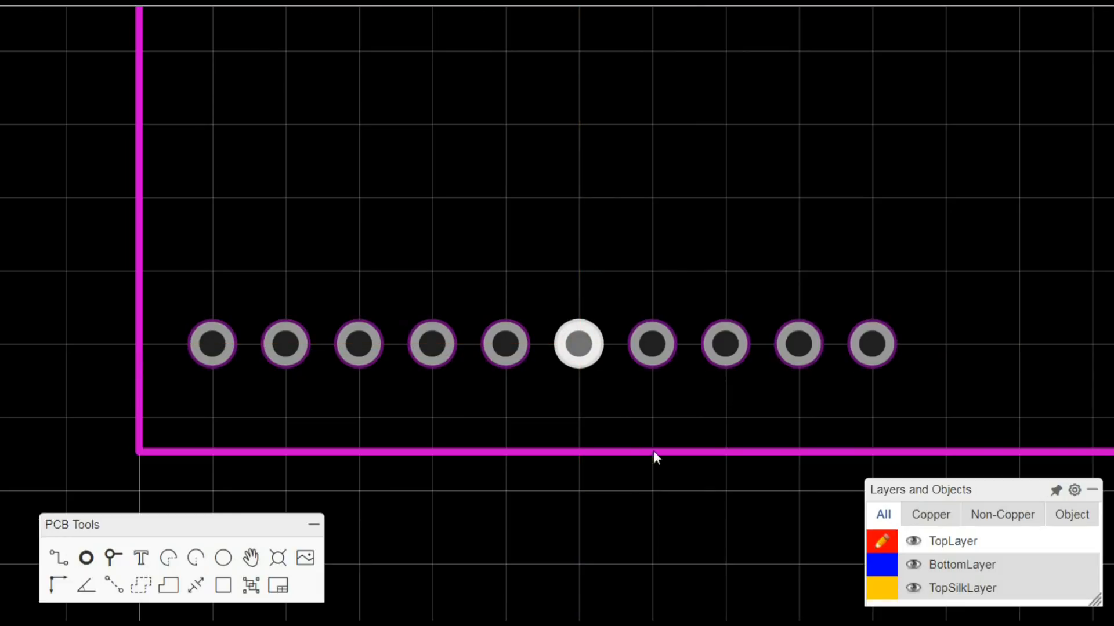
mouse_move(658, 435)
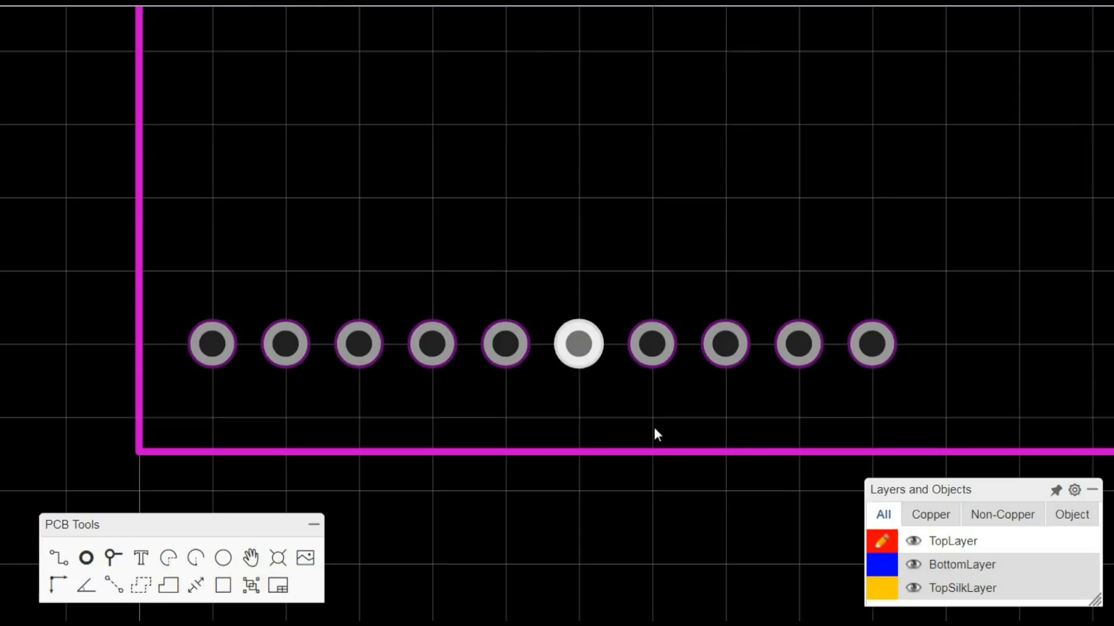
mouse_move(244, 399)
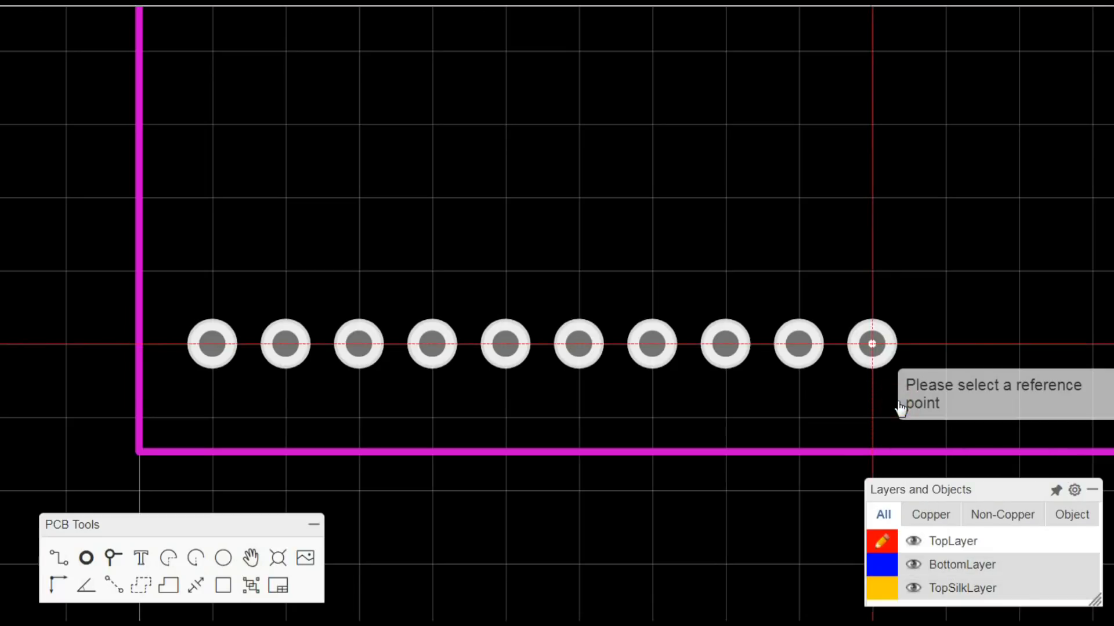
left_click(211, 343)
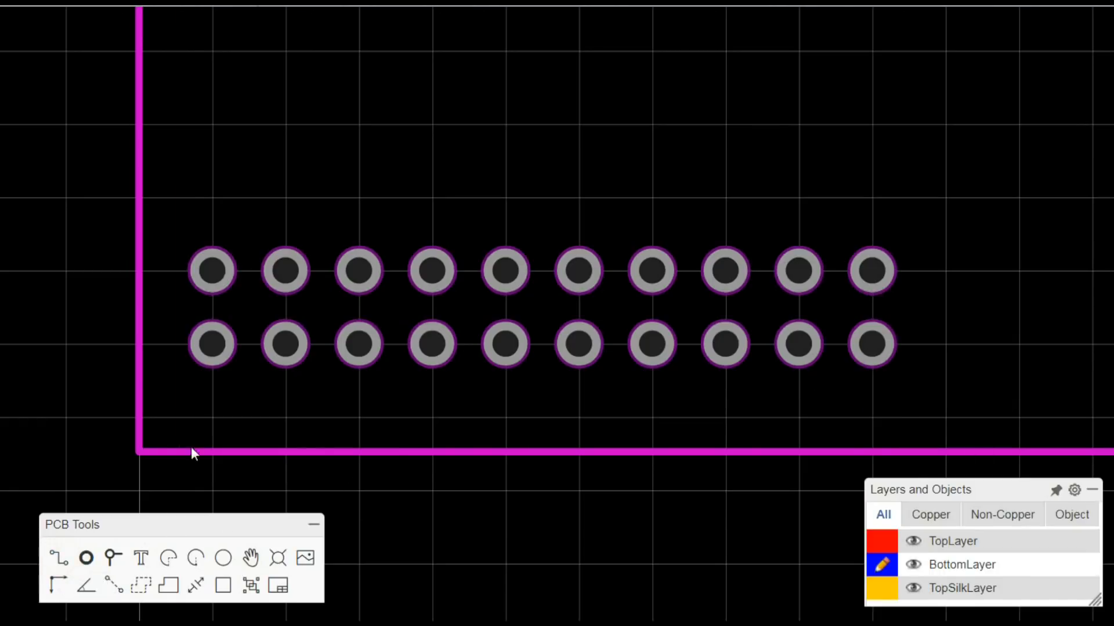
Draw a bottom-layer track linking the pads along the lower row
left_click_drag(212, 344, 284, 345)
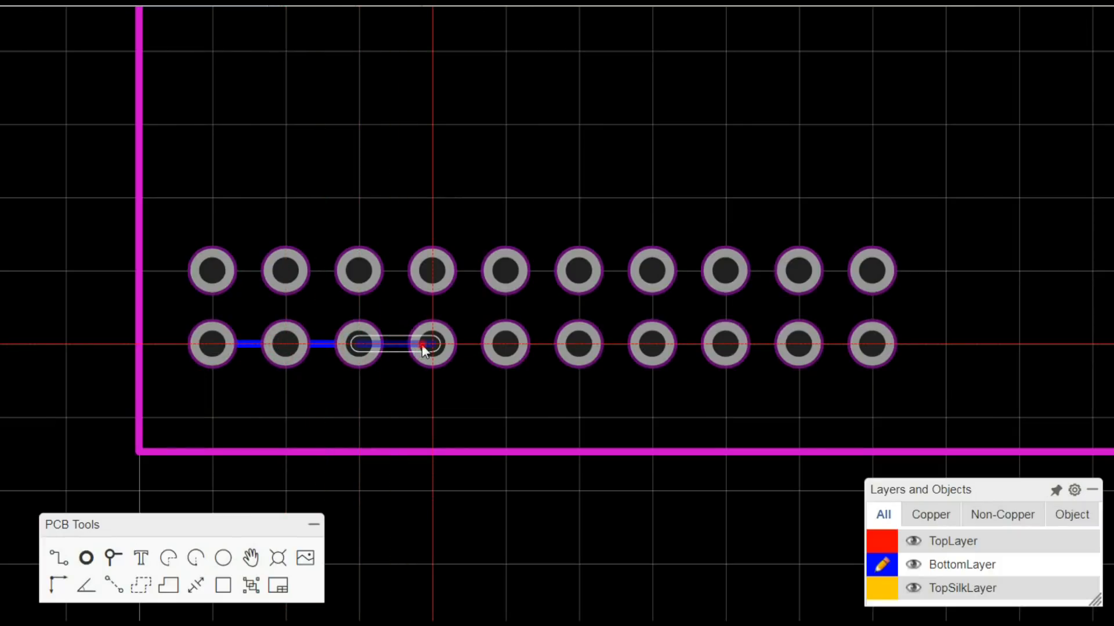
left_click(503, 350)
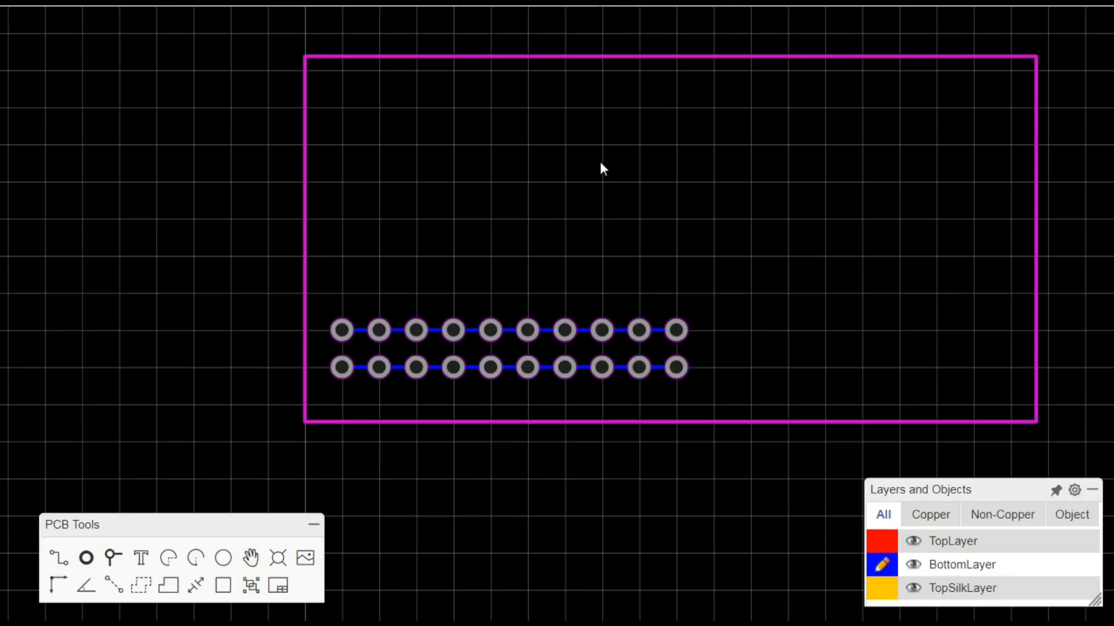
mouse_move(77, 533)
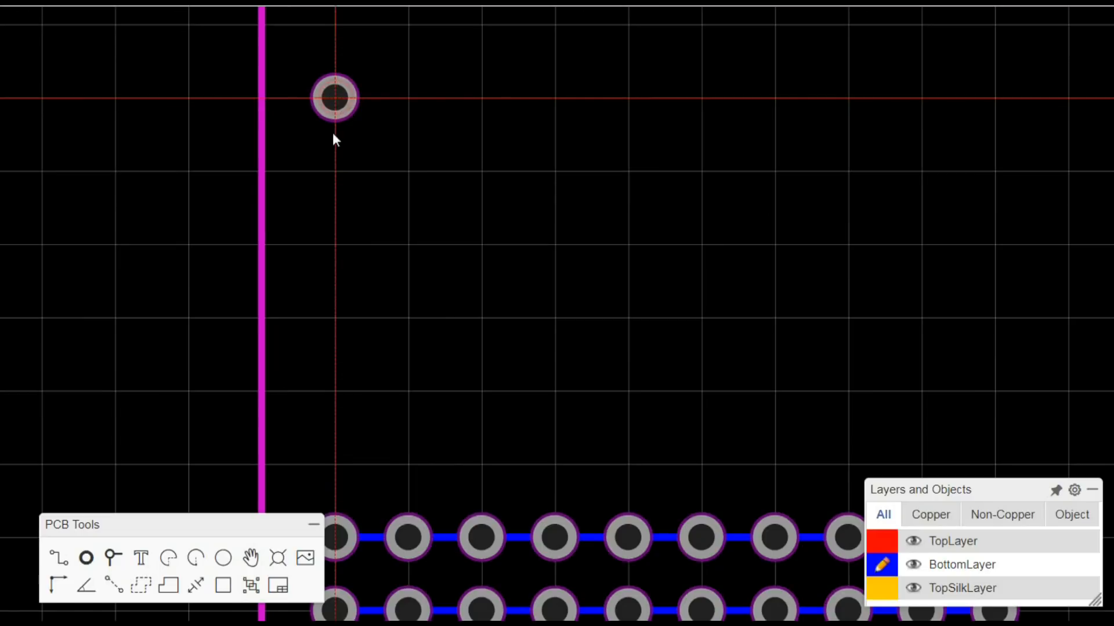
Place a vertical pad column and copy it using the bottom pad as reference
left_click(329, 171)
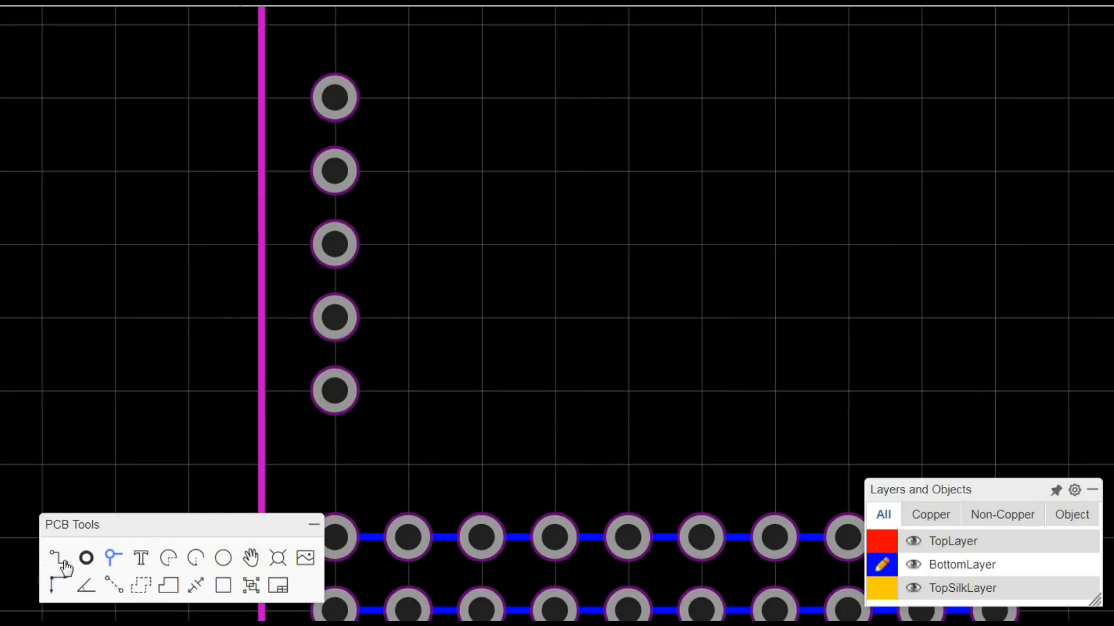
mouse_move(203, 306)
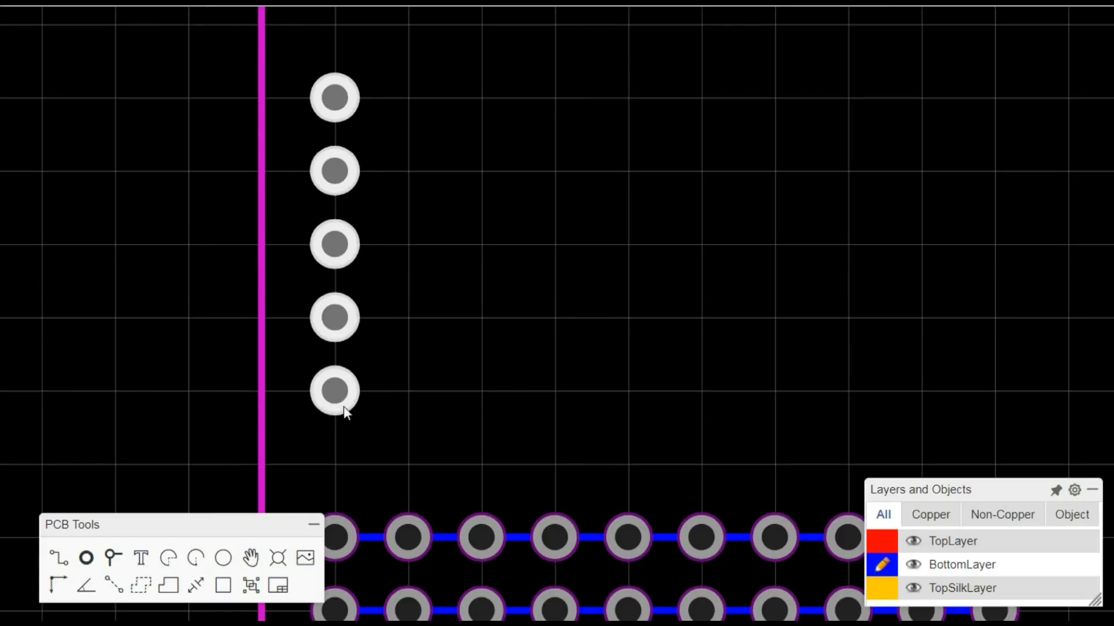
left_click(333, 390)
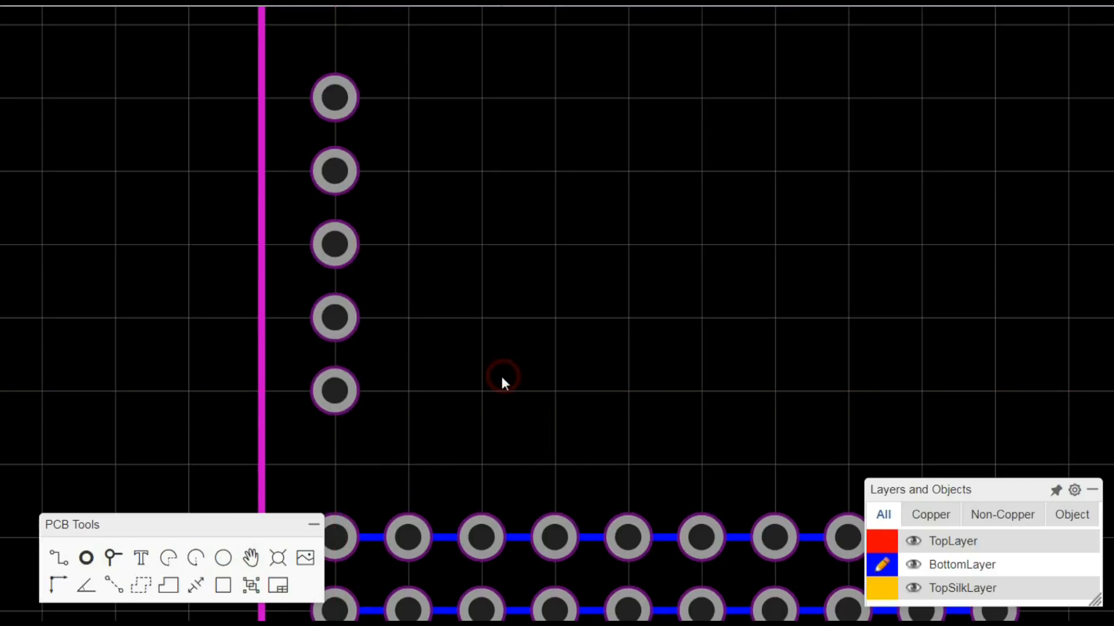
Paste two more pad columns beside the first and start a track down a column
right_click(501, 379)
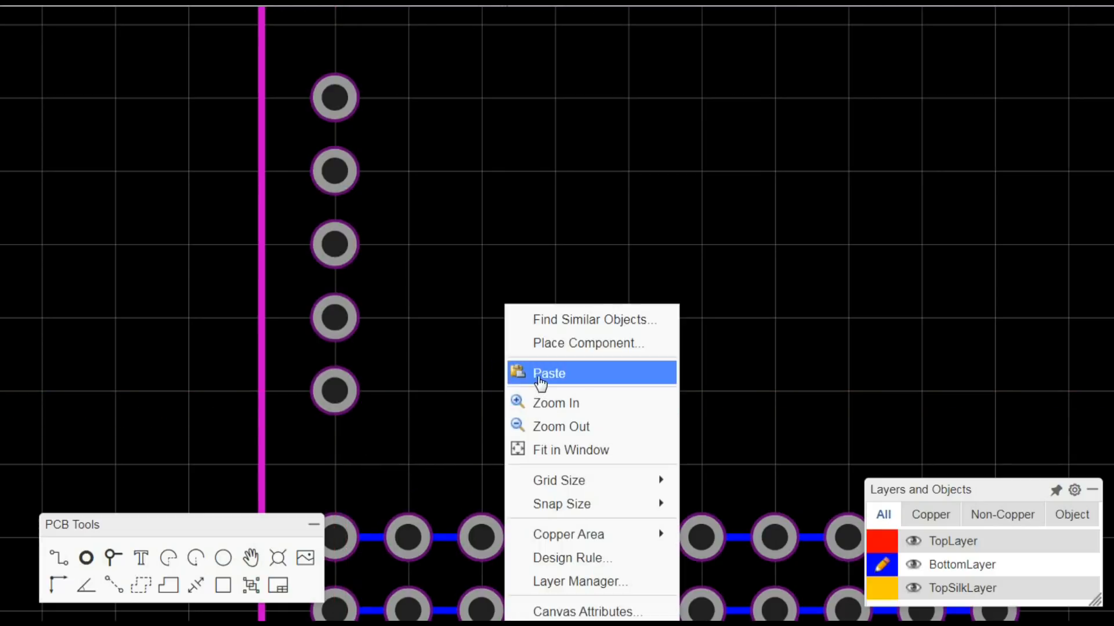
left_click(548, 373)
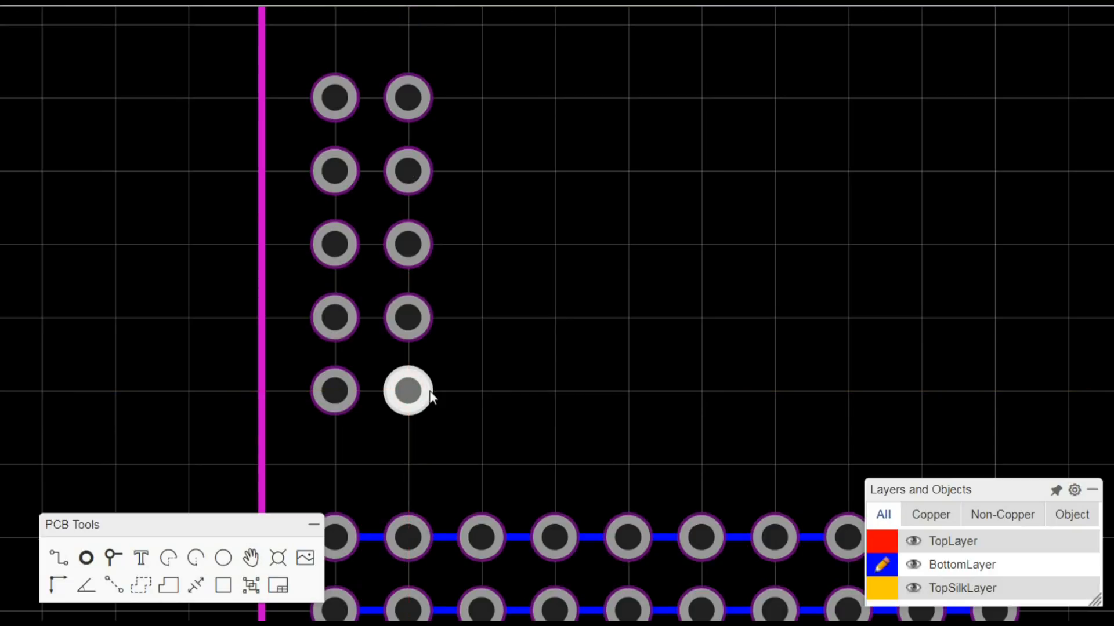
right_click(406, 391)
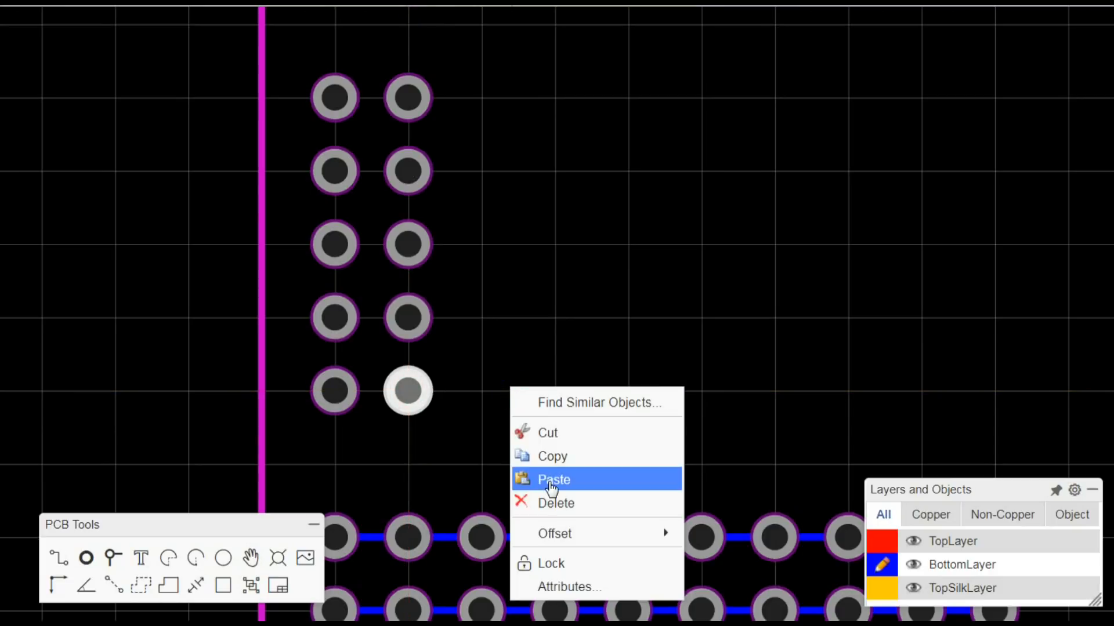
left_click(552, 479)
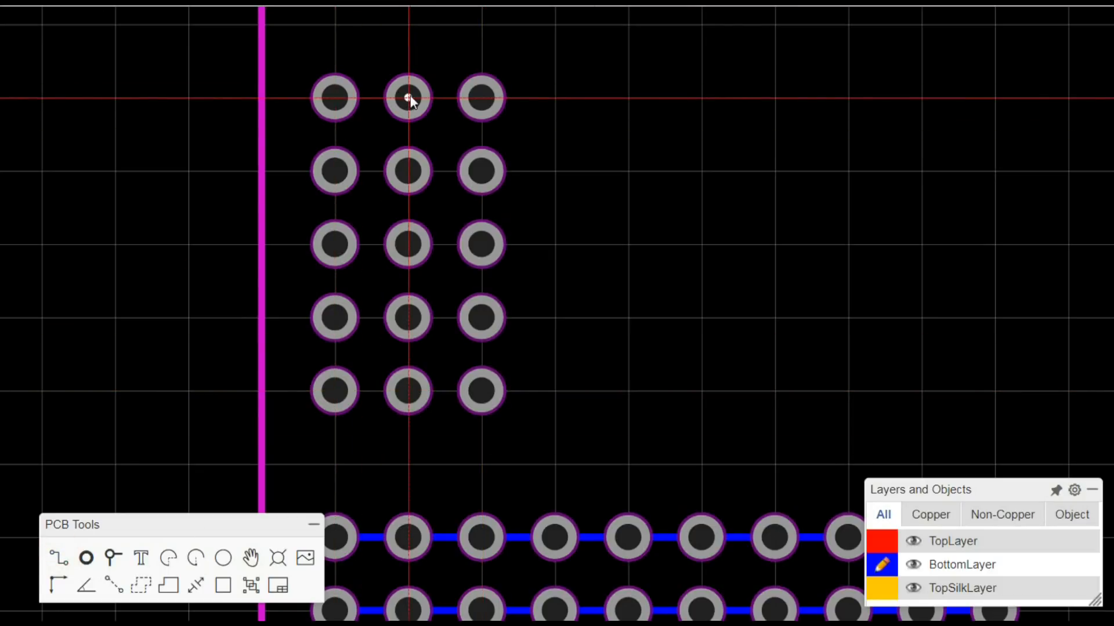
left_click(407, 97)
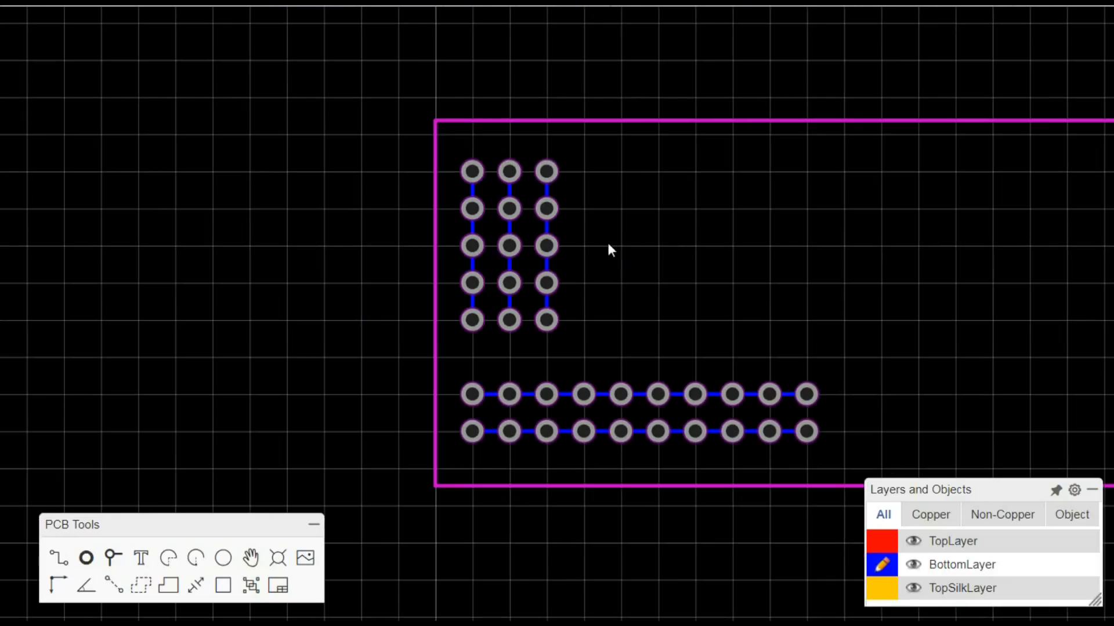
Zoom out to show the whole board with both pad groups
scroll("down", 3)
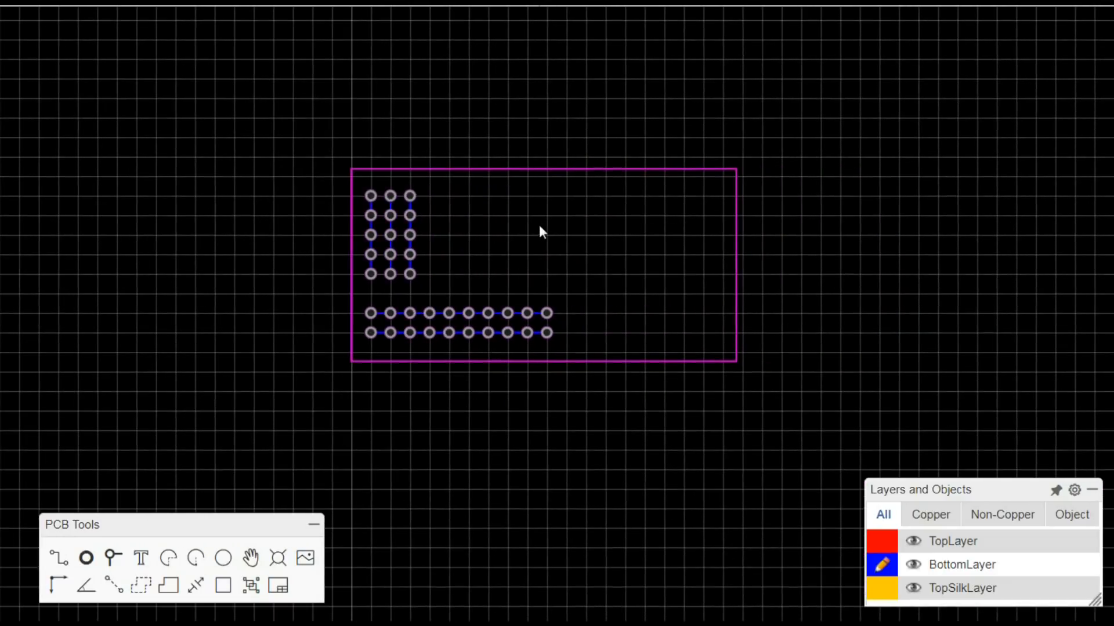
mouse_move(647, 330)
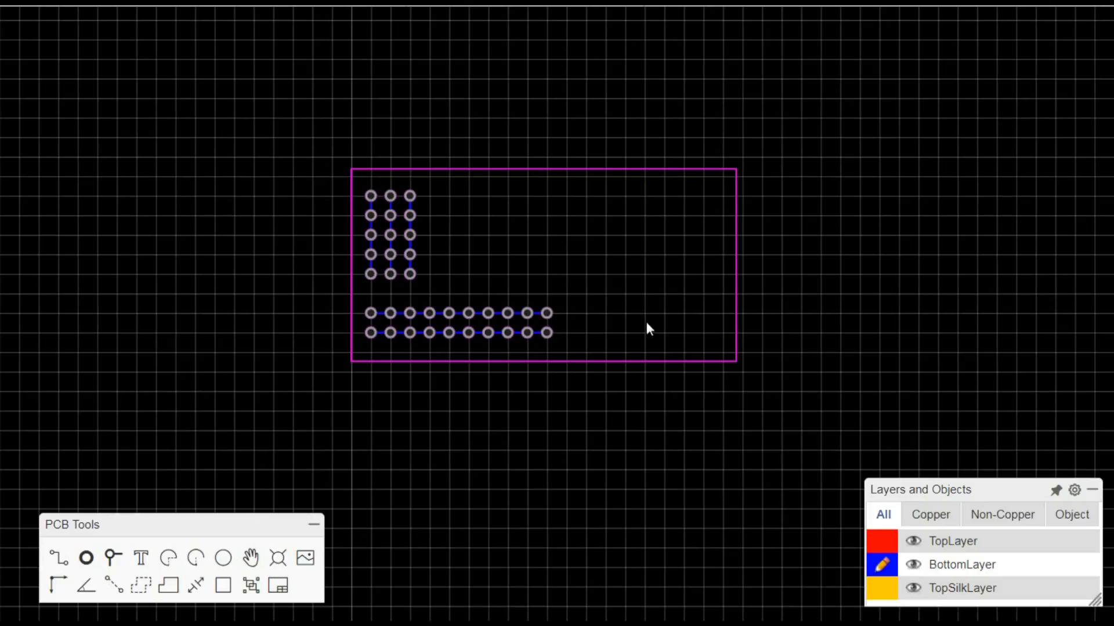
mouse_move(326, 316)
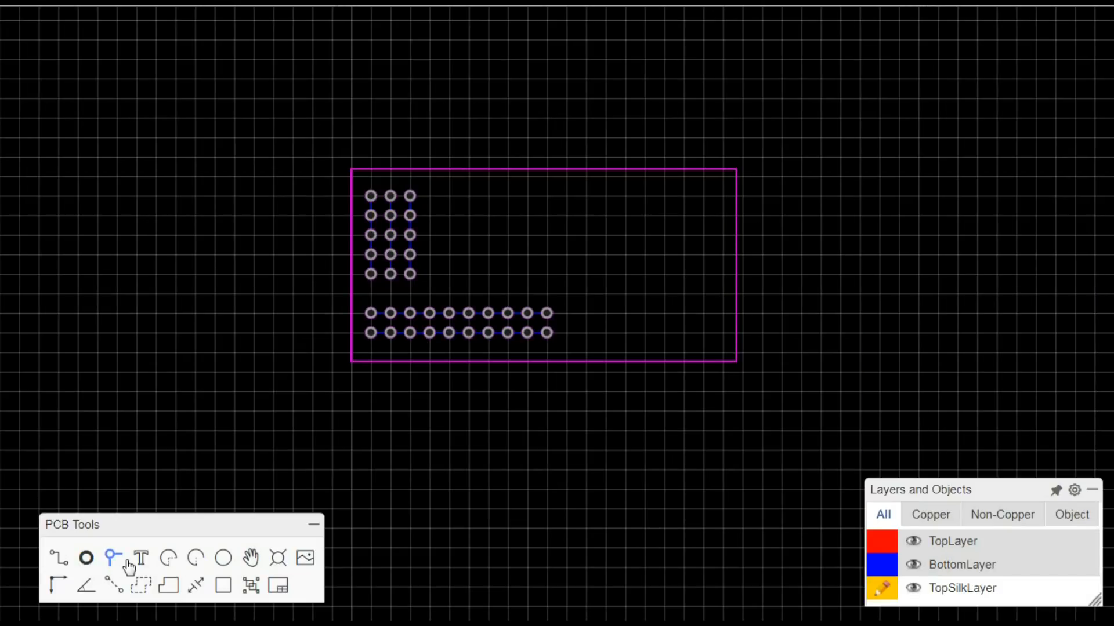
Place a text label, change it to GND, and move it beside the bottom pad row
left_click(143, 556)
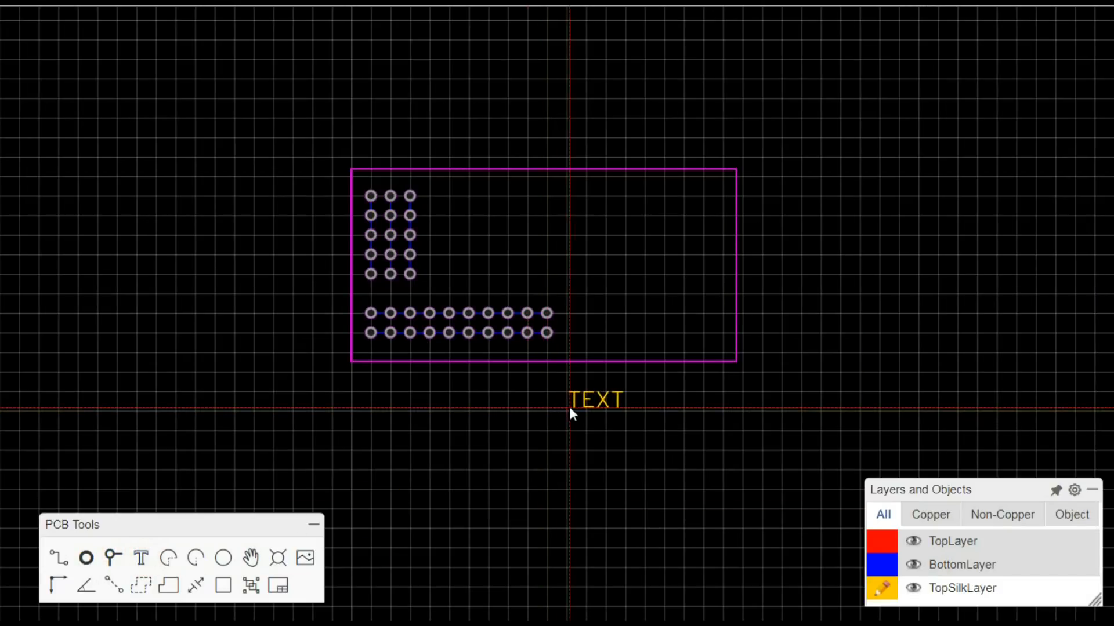
left_click(578, 410)
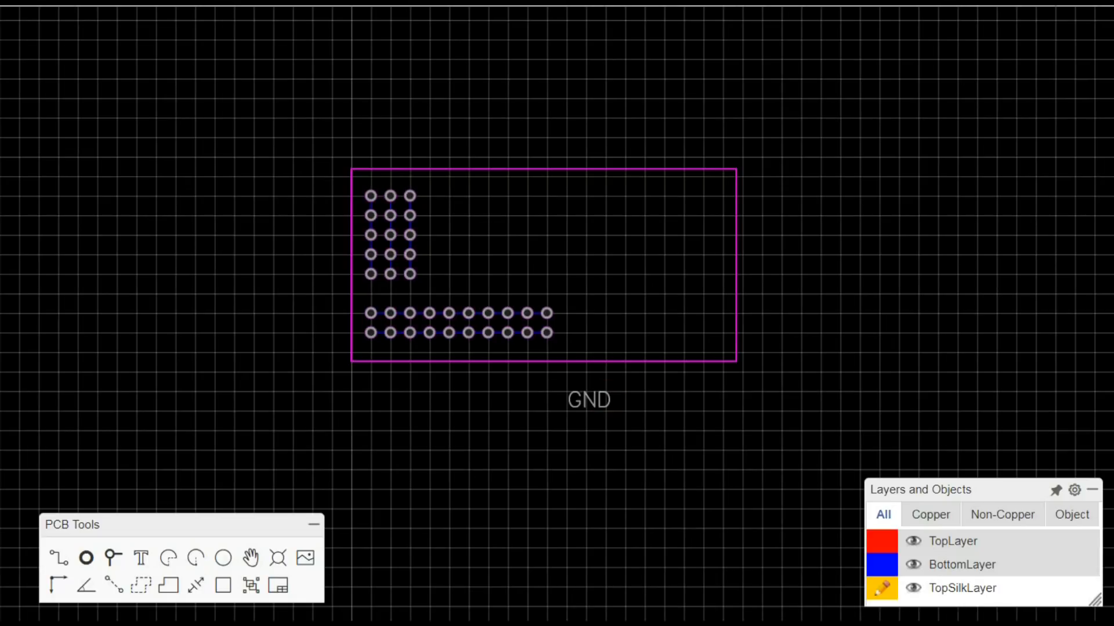
mouse_move(597, 423)
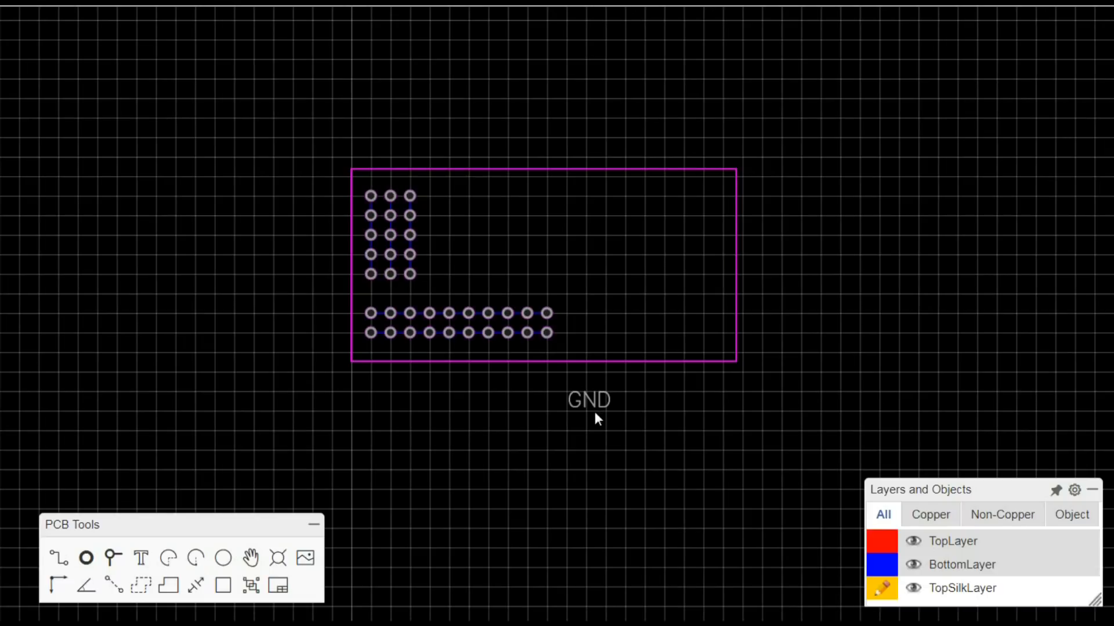
left_click_drag(588, 399, 578, 334)
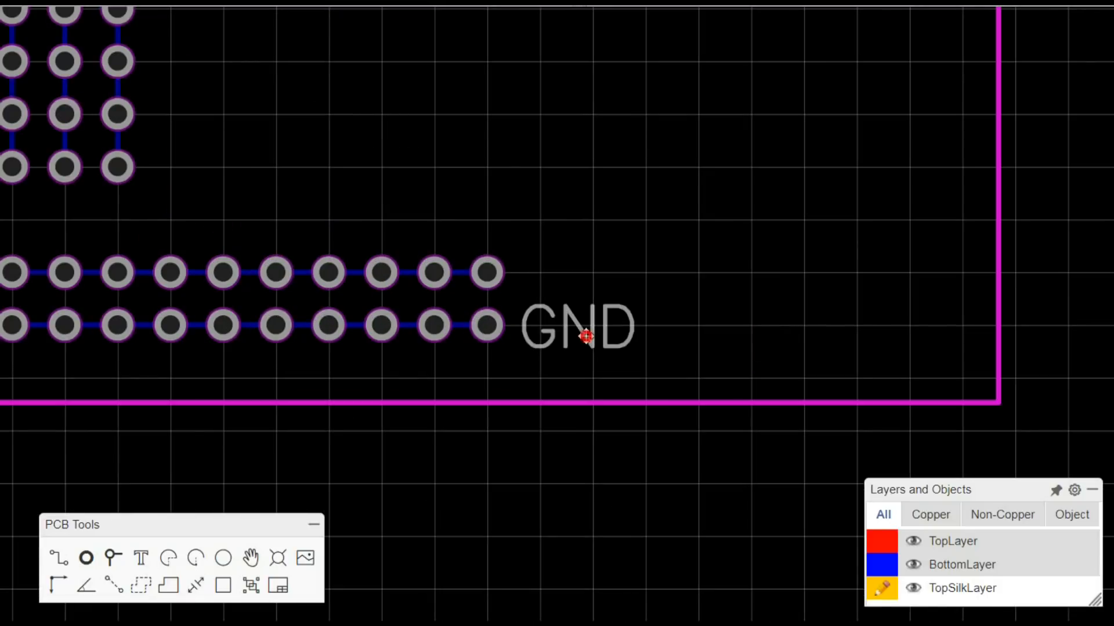
mouse_move(587, 337)
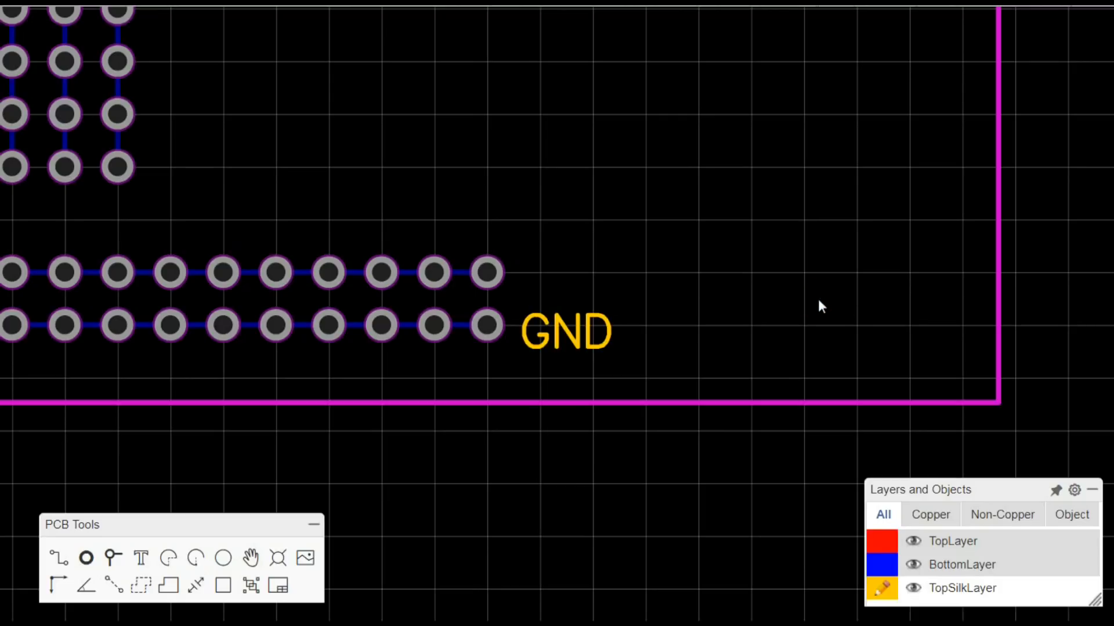
mouse_move(573, 356)
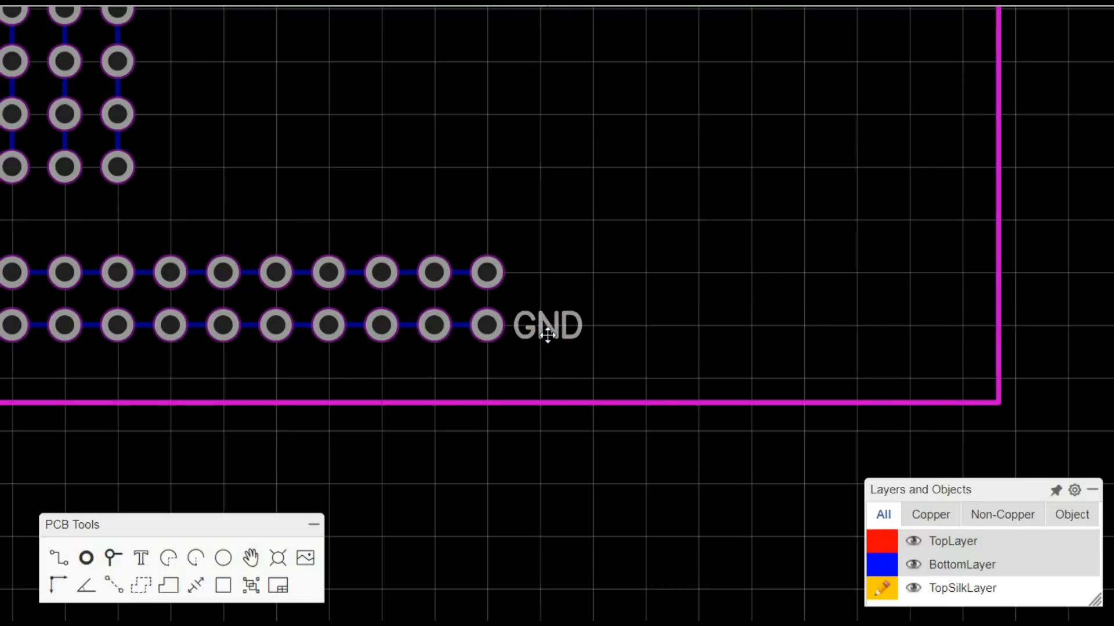
left_click(142, 557)
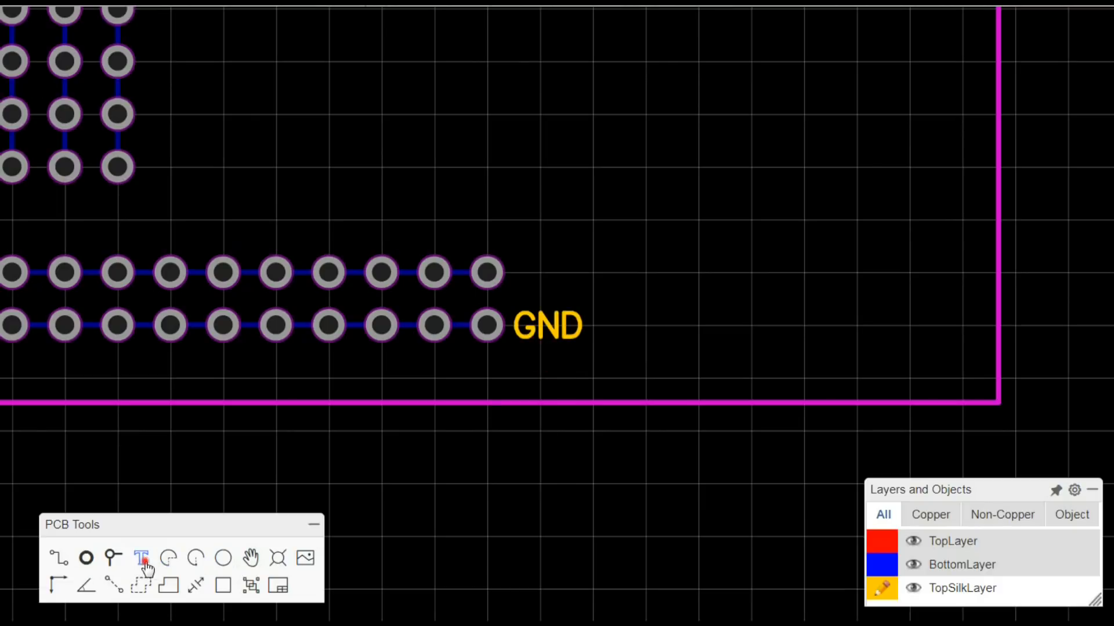
Place the VCC text label on the board above GND
left_click(518, 287)
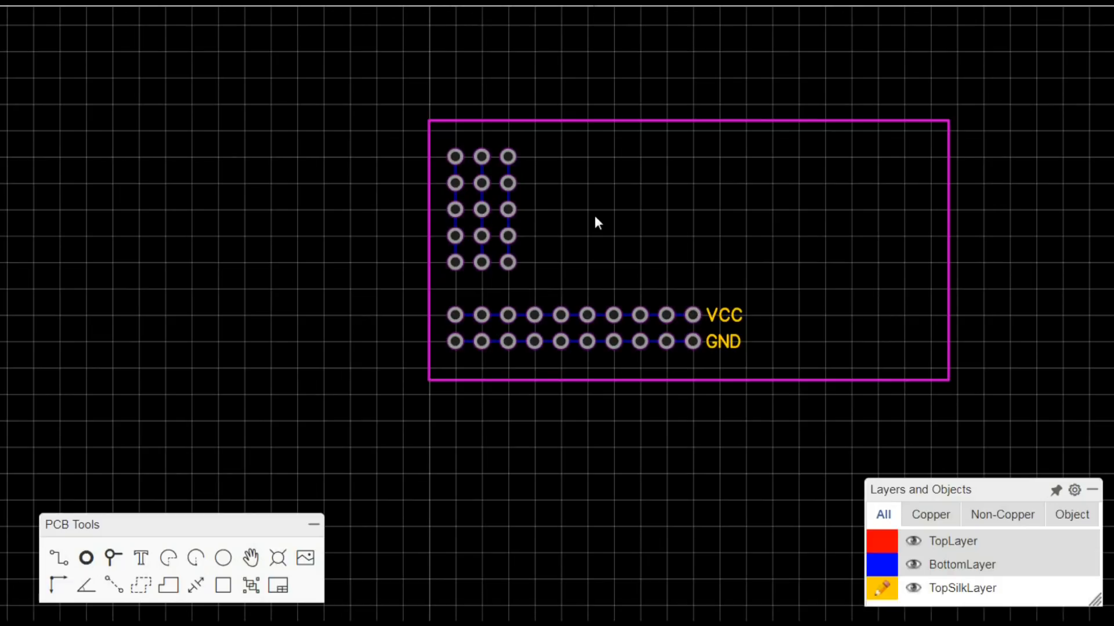
mouse_move(1060, 7)
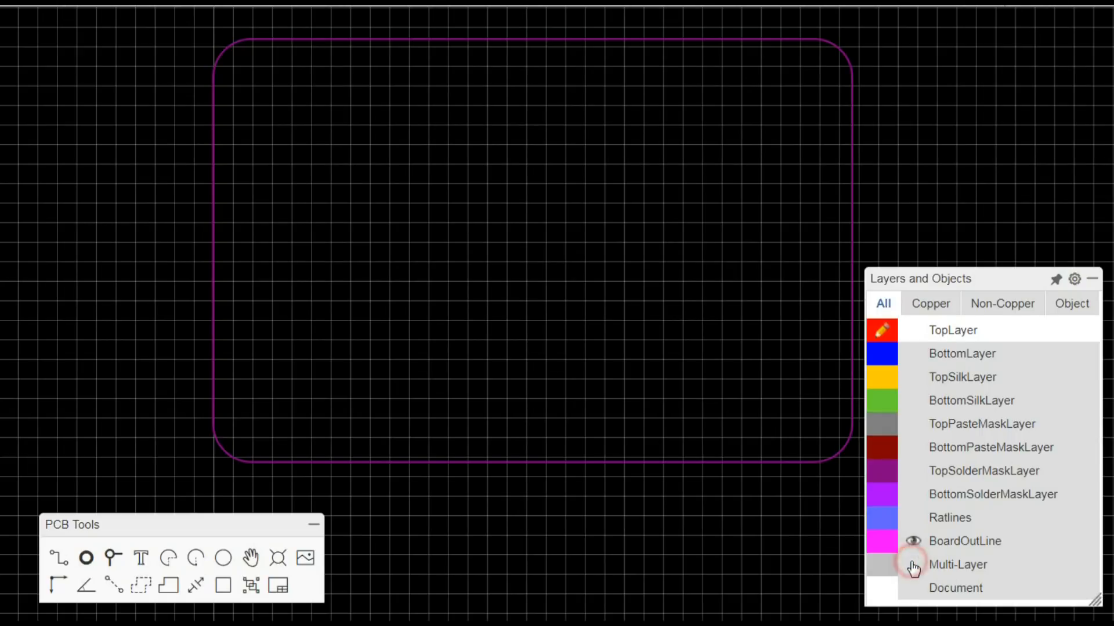
Turn on visibility for Multi-Layer pads, BottomLayer copper and the top and bottom solder masks
left_click(914, 566)
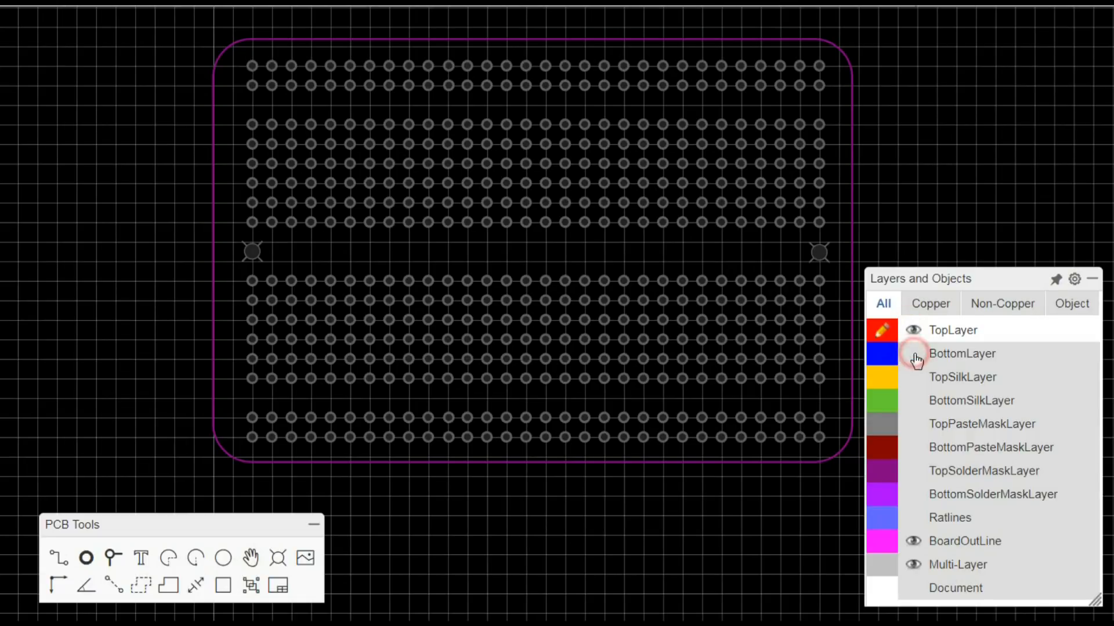
left_click(913, 354)
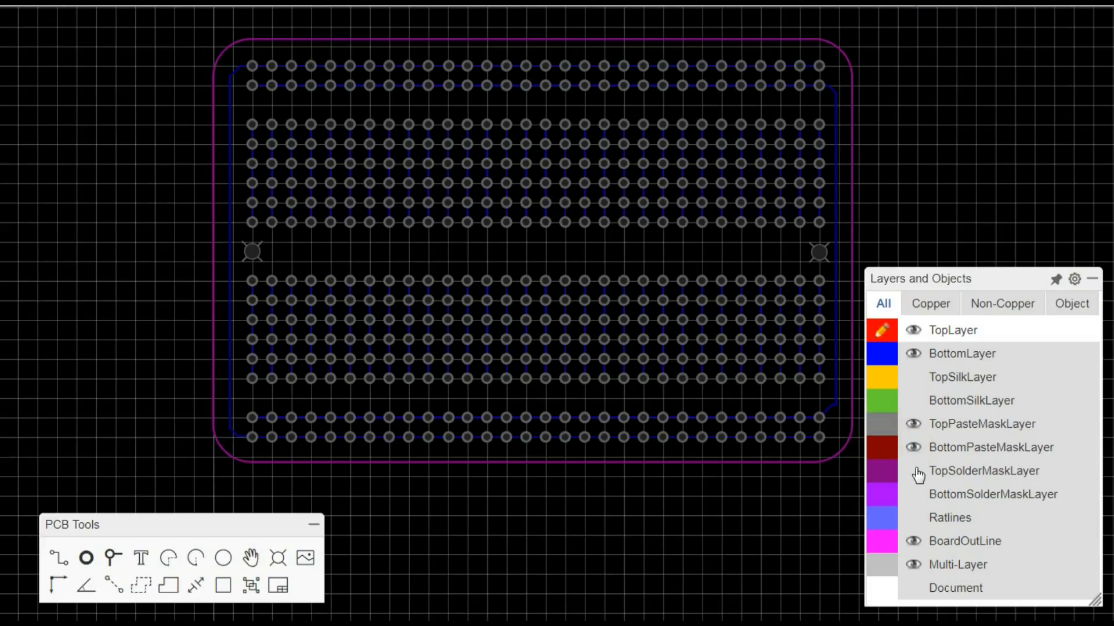
left_click(913, 494)
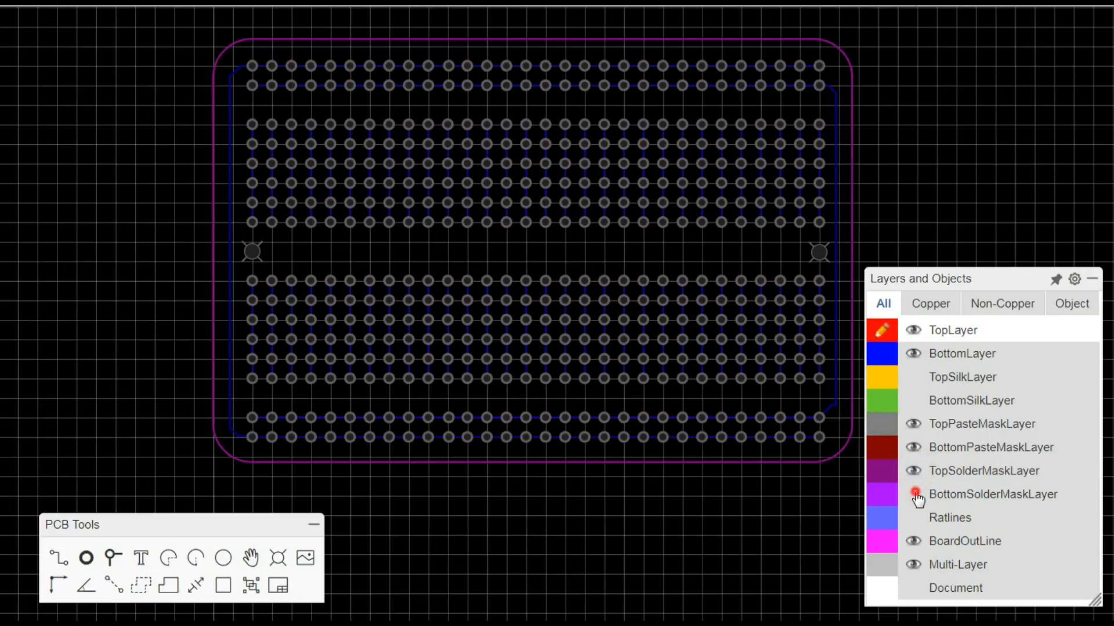
left_click(914, 494)
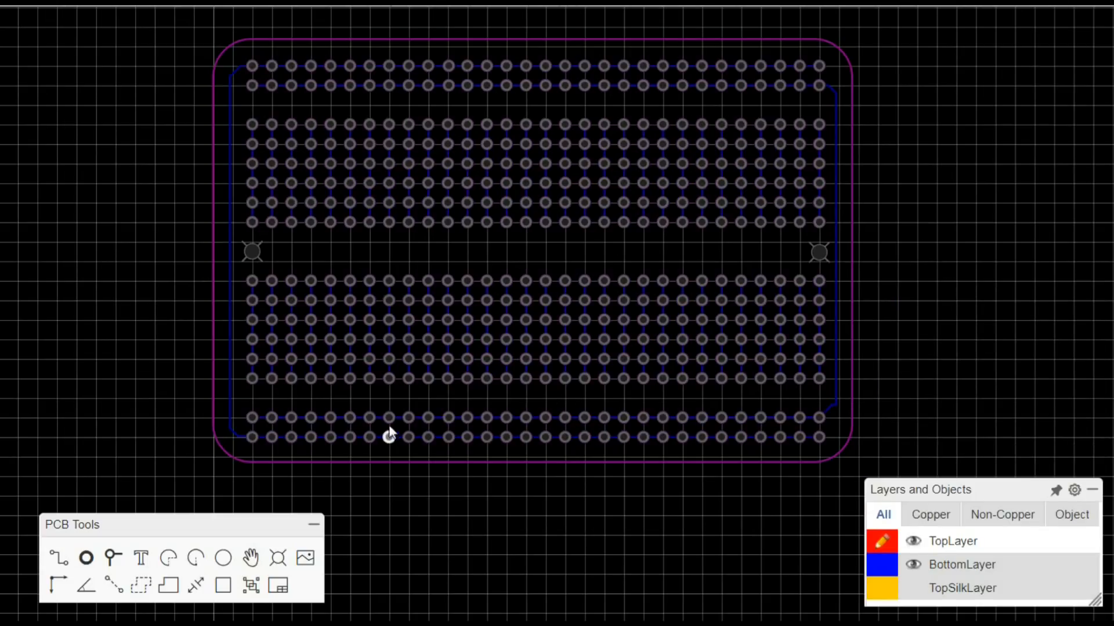
mouse_move(172, 429)
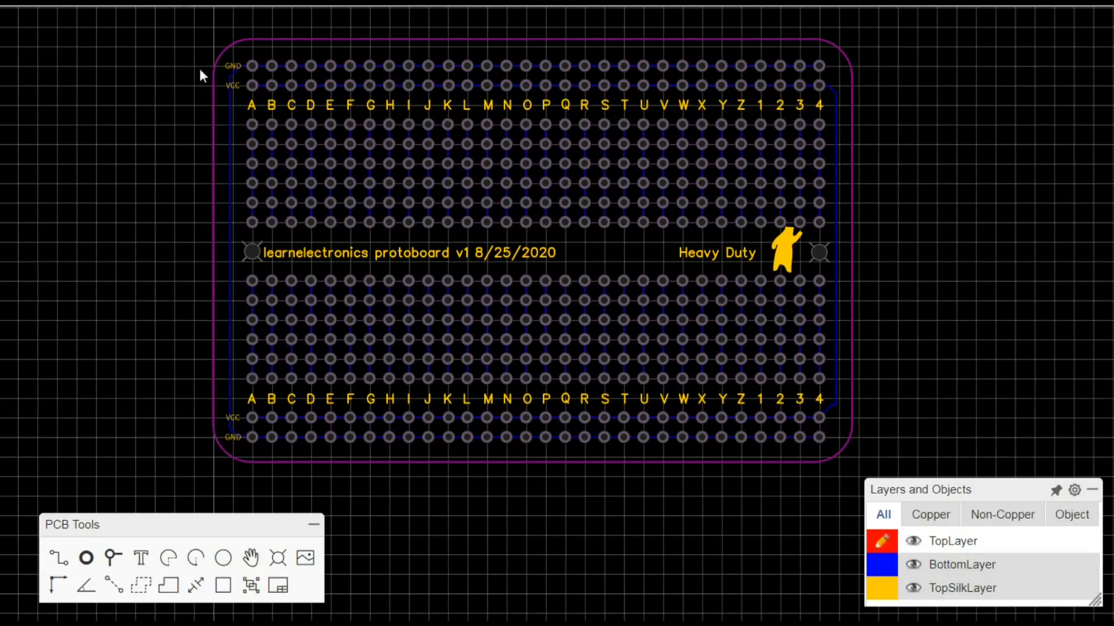
mouse_move(694, 64)
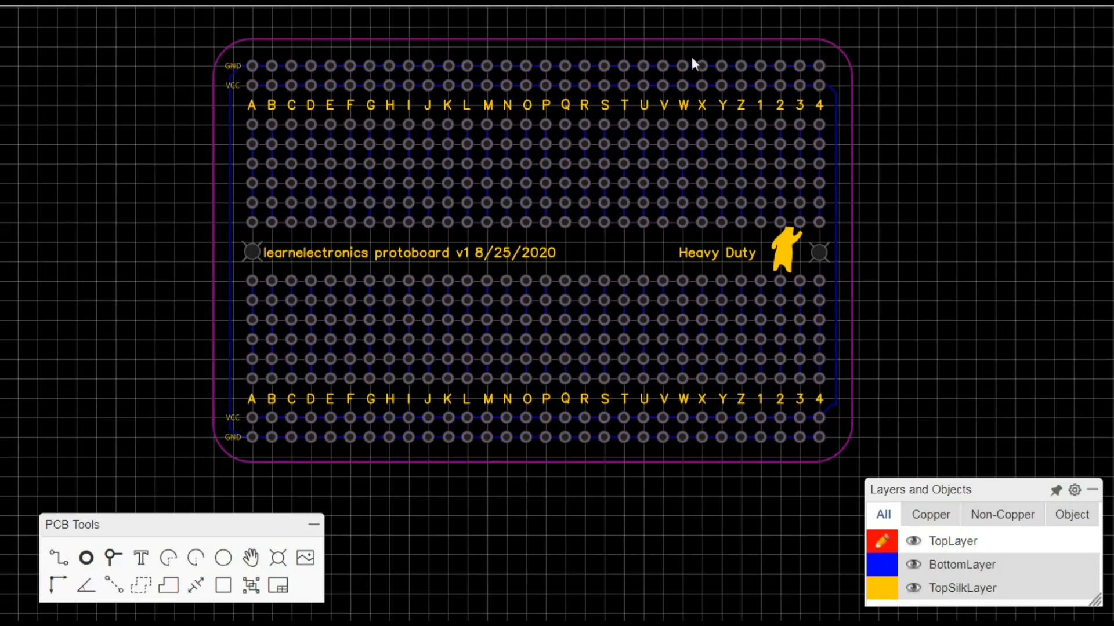
mouse_move(850, 356)
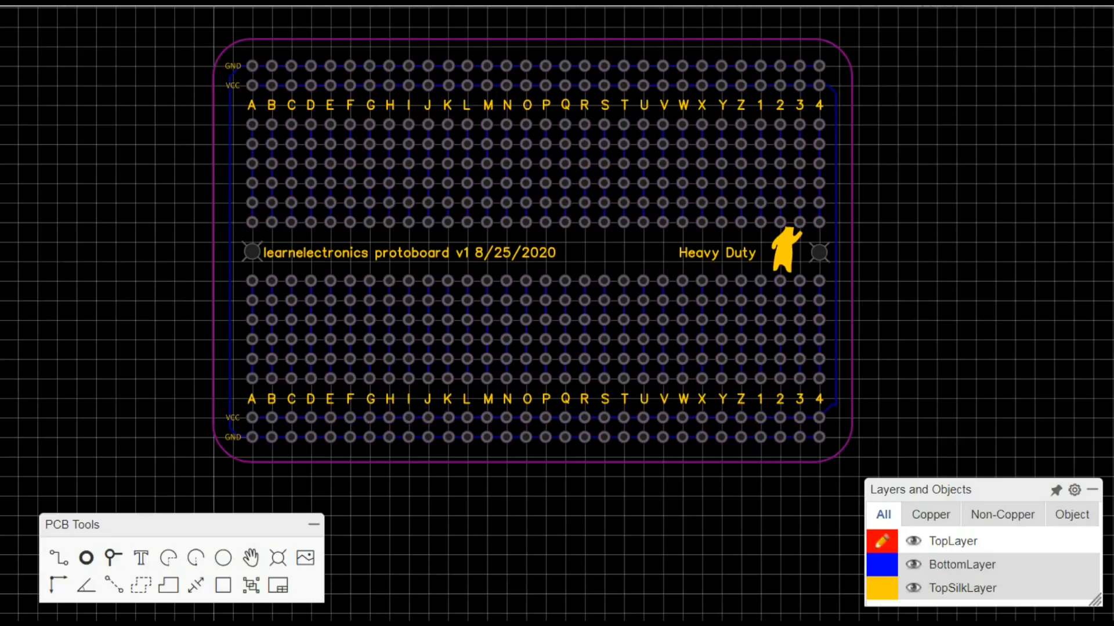
mouse_move(1010, 196)
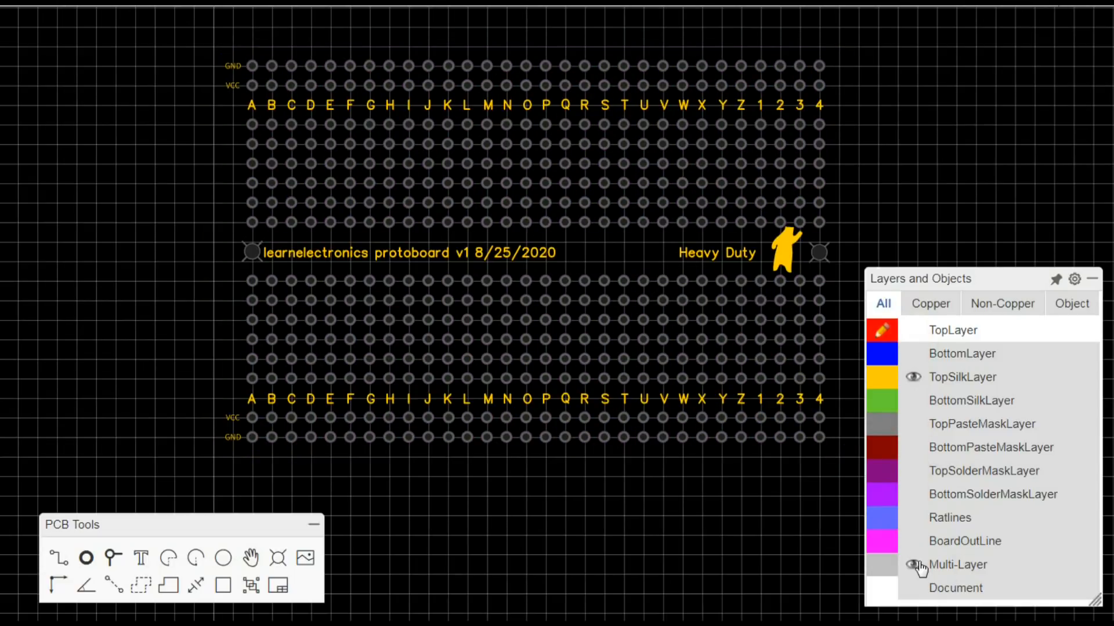
Hide the Multi-Layer pads, leaving only silkscreen lettering, labels and bear artwork visible
left_click(914, 564)
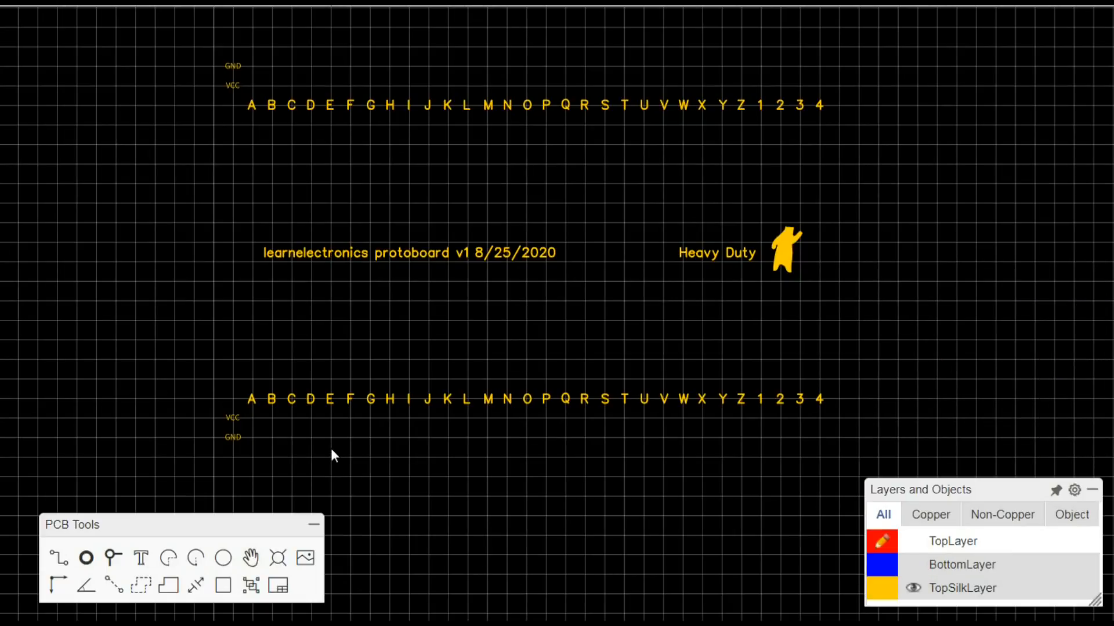
mouse_move(327, 279)
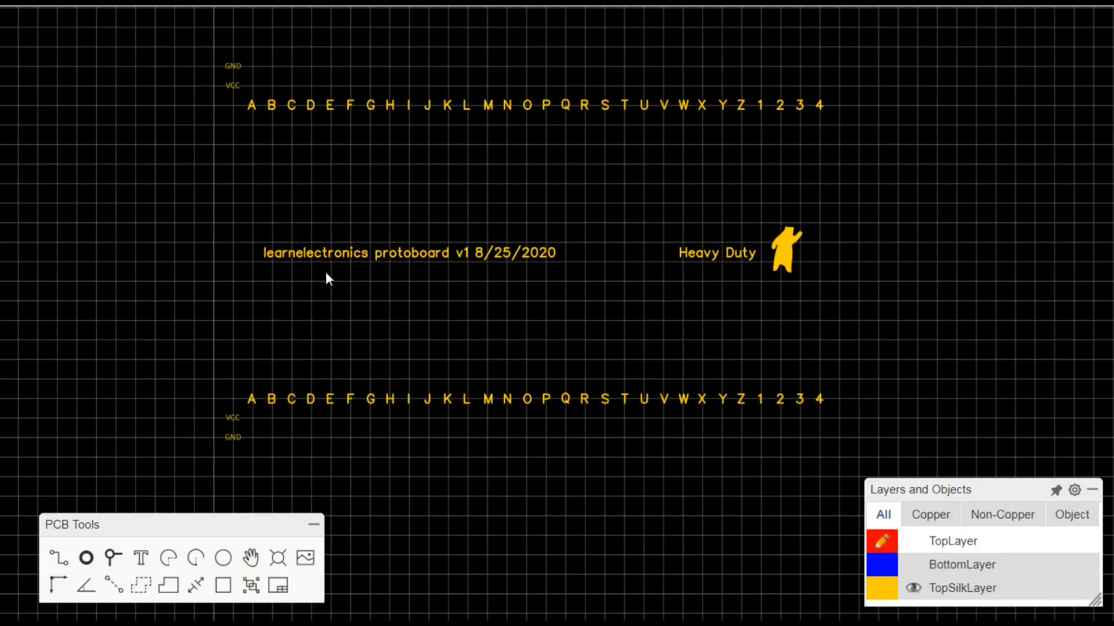
mouse_move(251, 464)
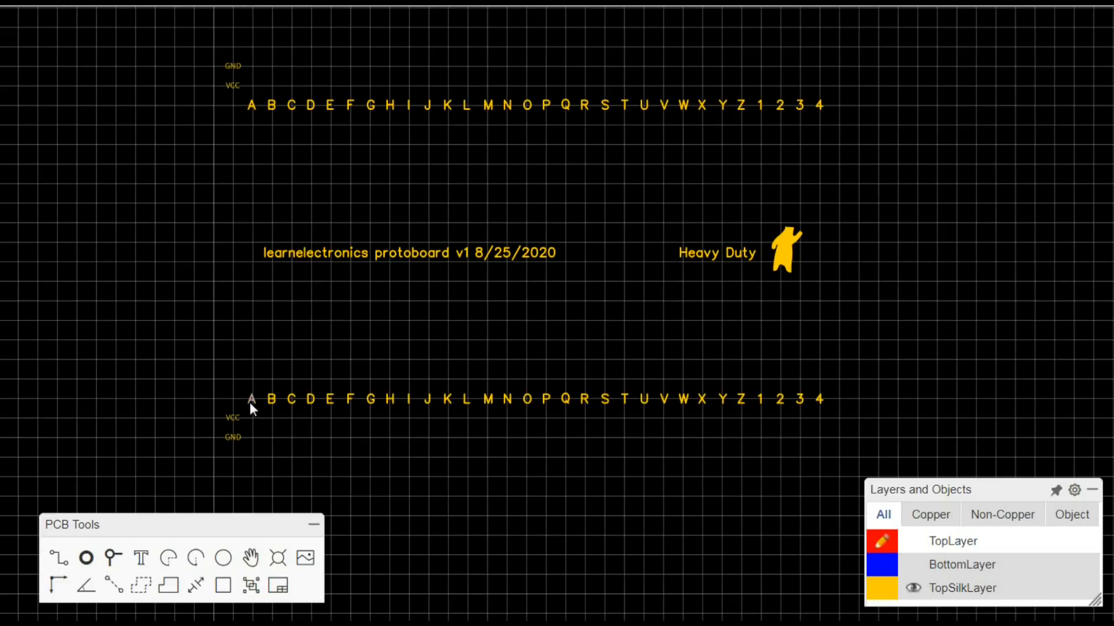
mouse_move(796, 413)
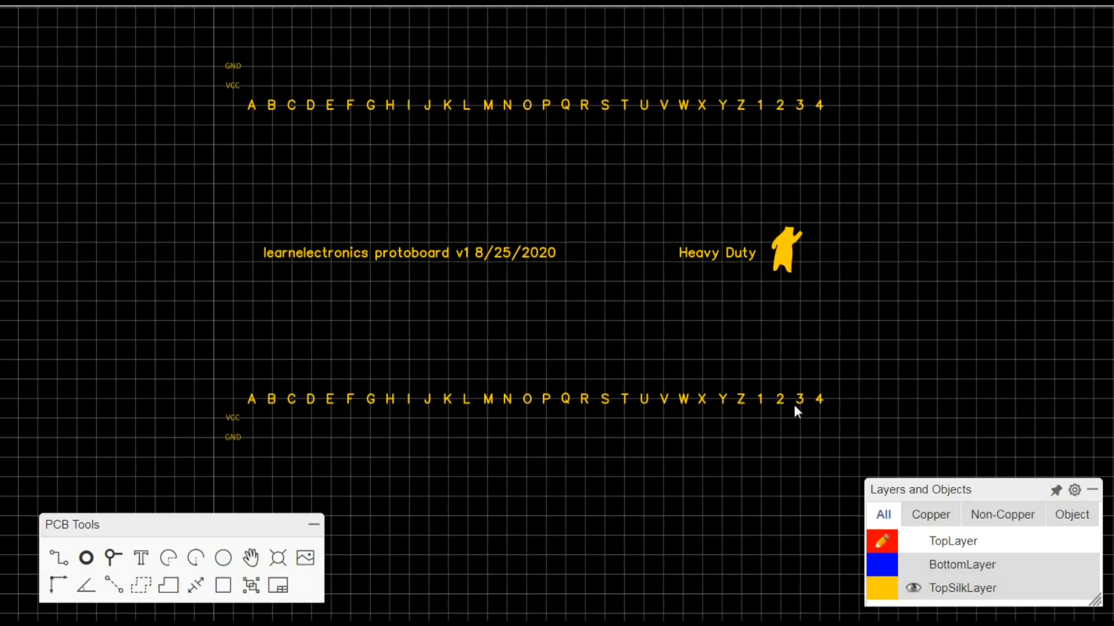
mouse_move(167, 138)
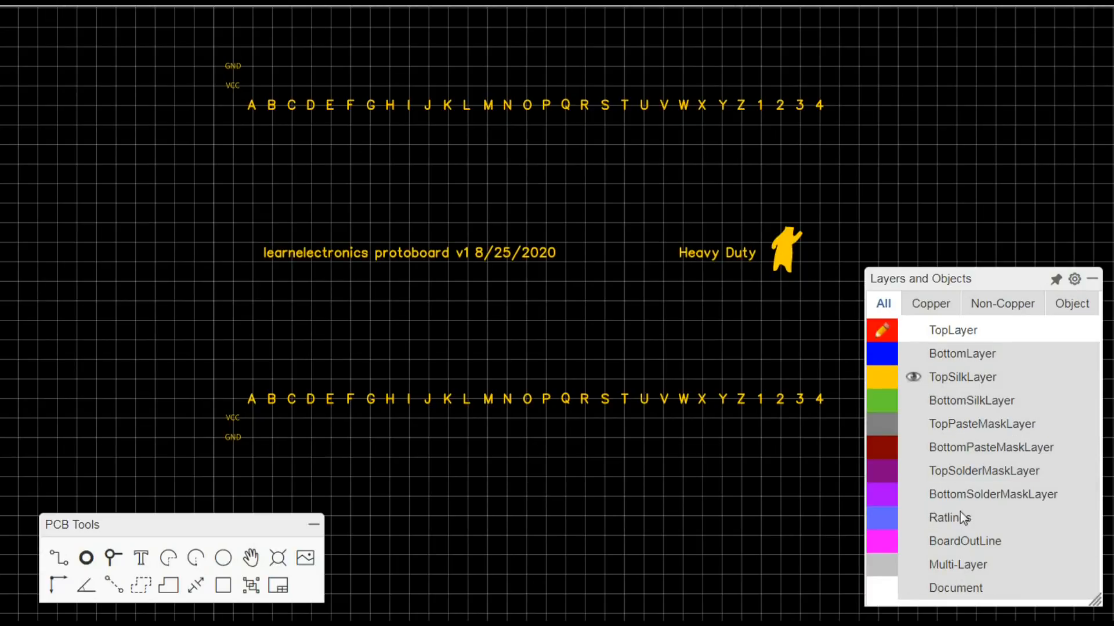
Re-enable the hidden layers, including the top solder mask, to reveal the mirrored PCBWay logo
left_click(911, 377)
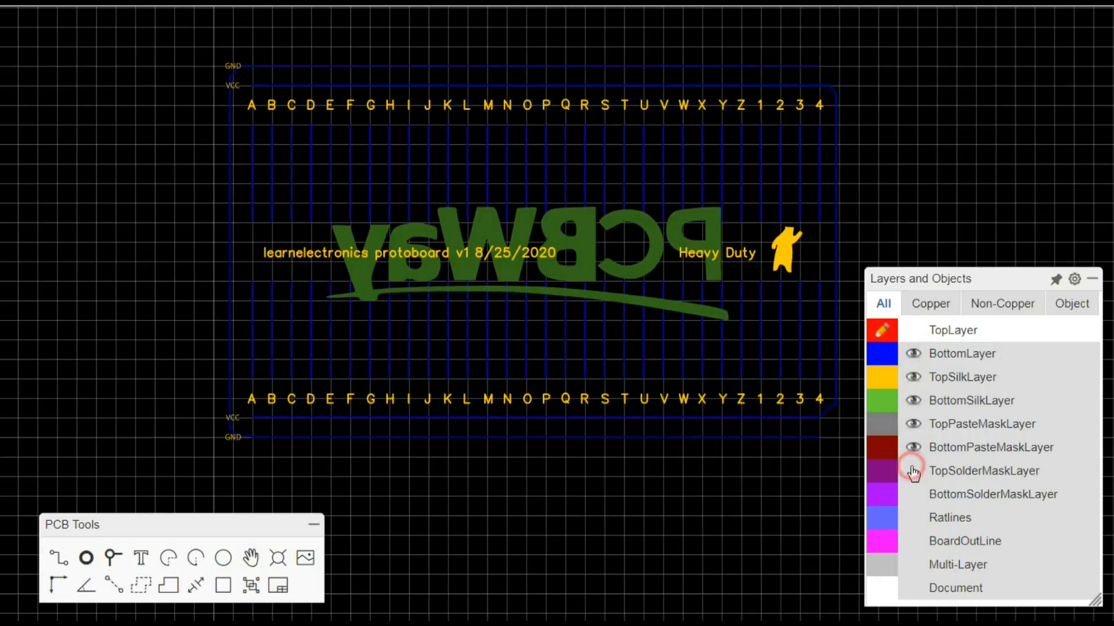
left_click(912, 471)
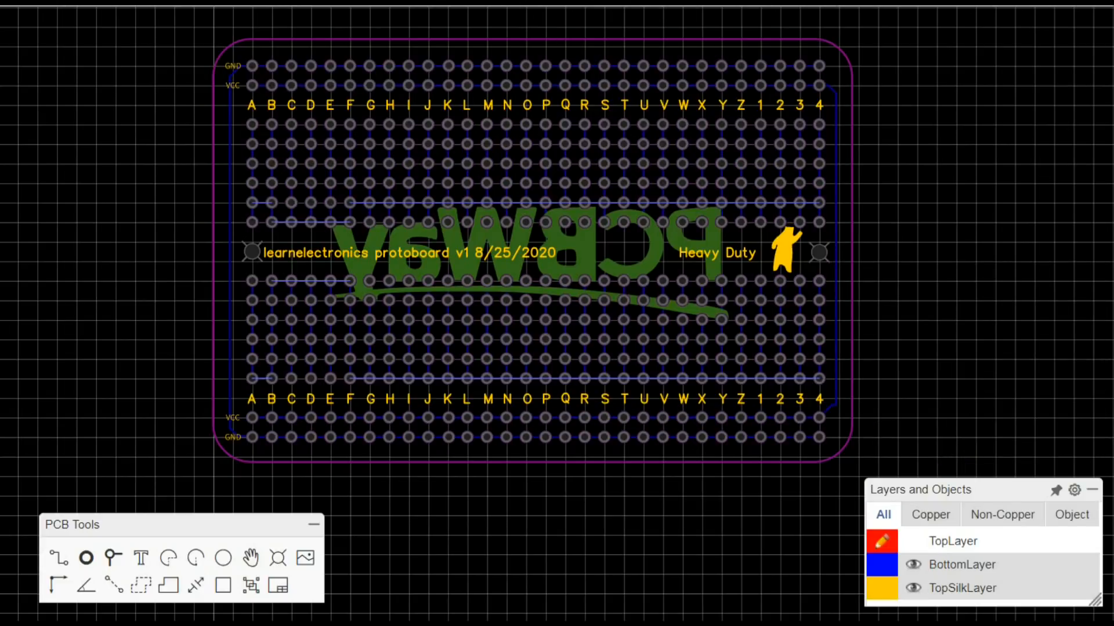
mouse_move(1070, 137)
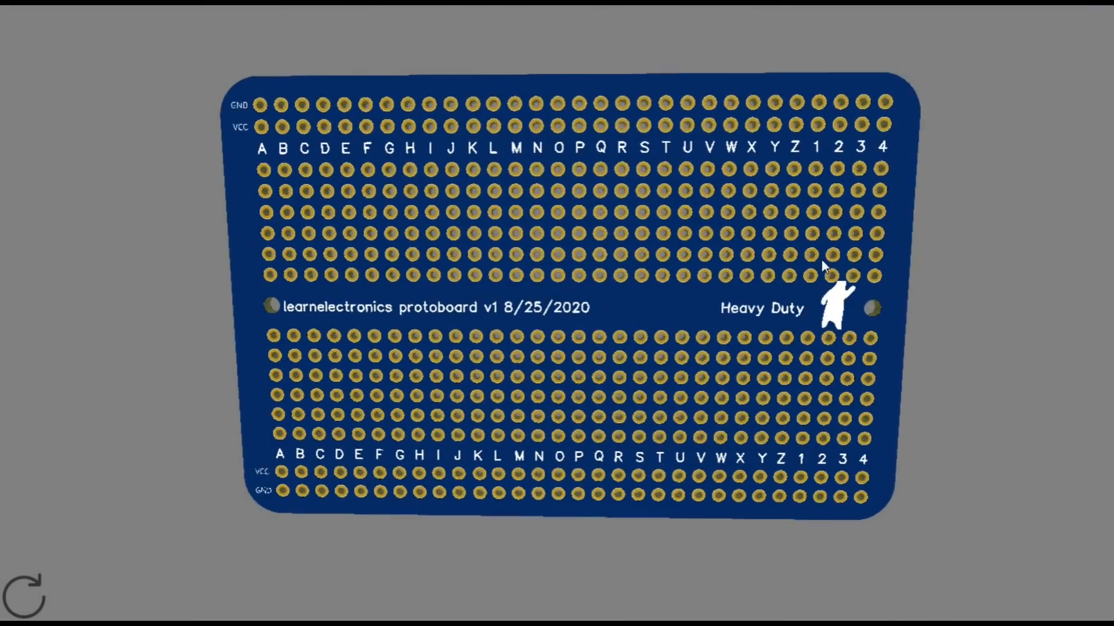
Rotate the blue 3D protoboard render to face it straight on
left_click_drag(824, 266, 842, 199)
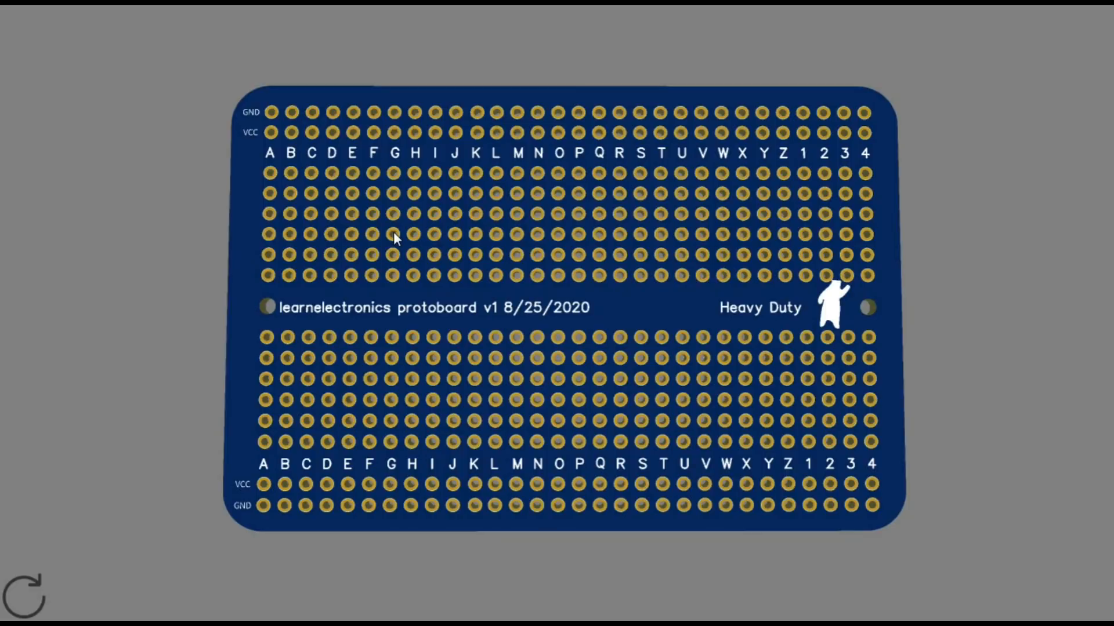
mouse_move(1014, 27)
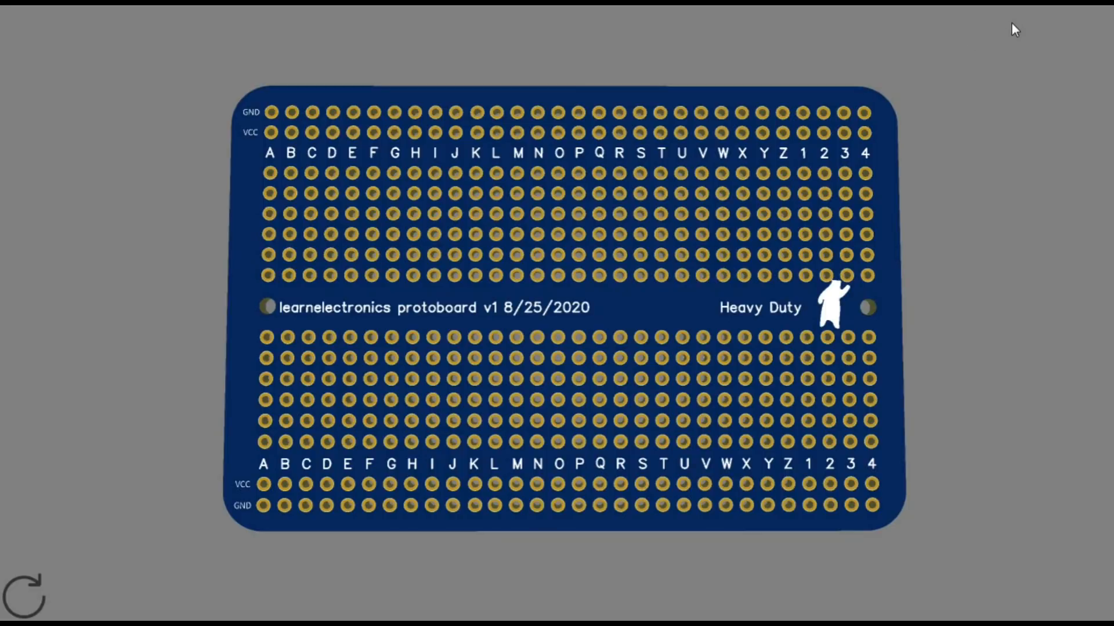
mouse_move(511, 321)
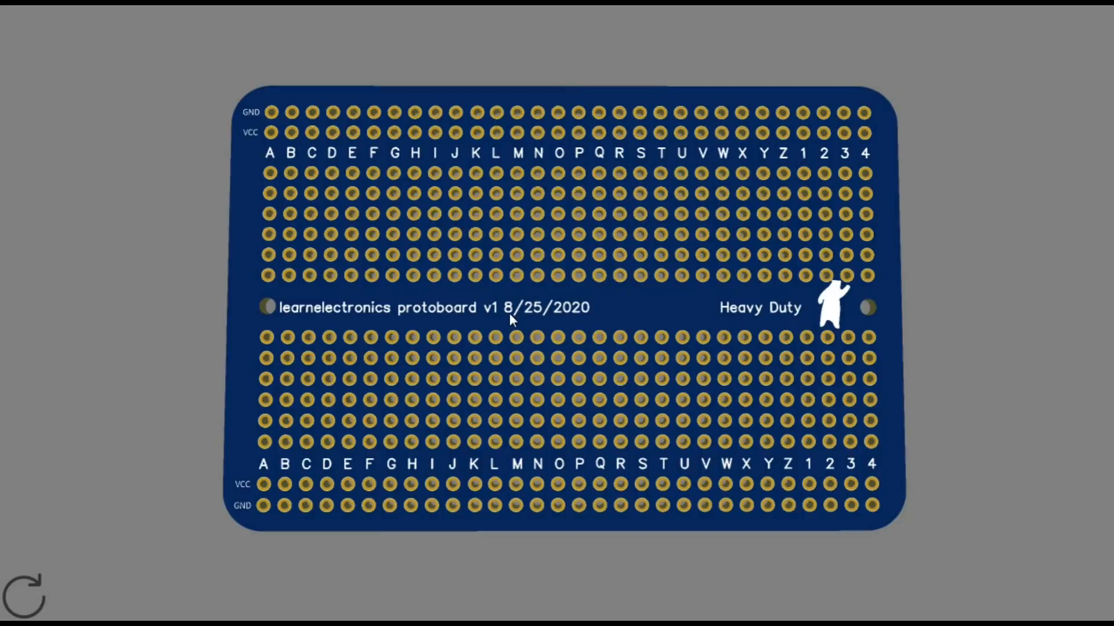
mouse_move(750, 229)
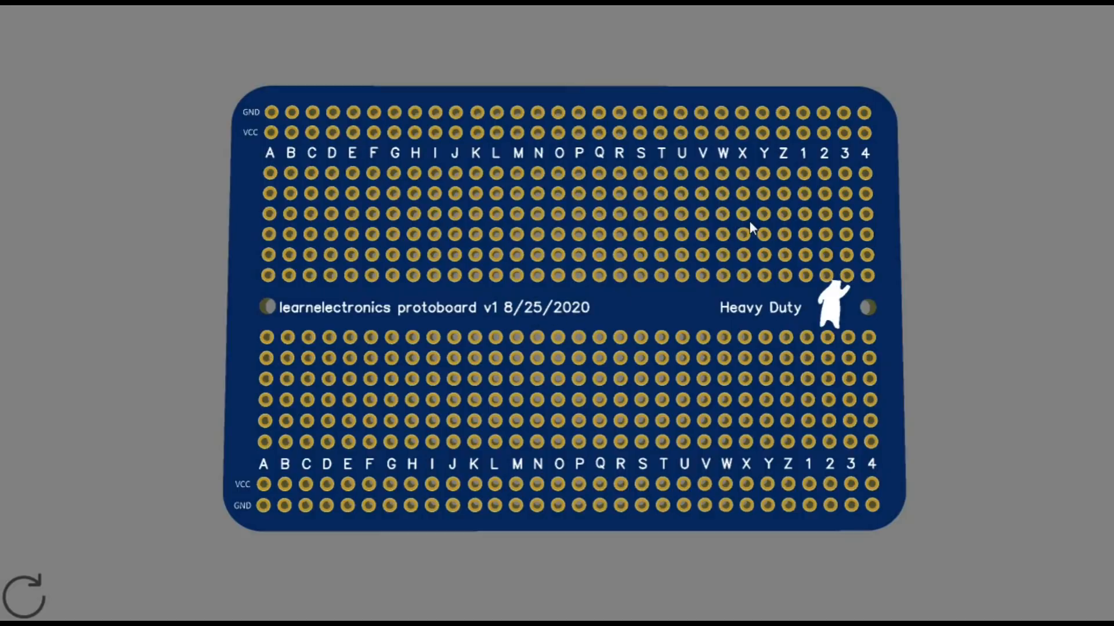
mouse_move(744, 230)
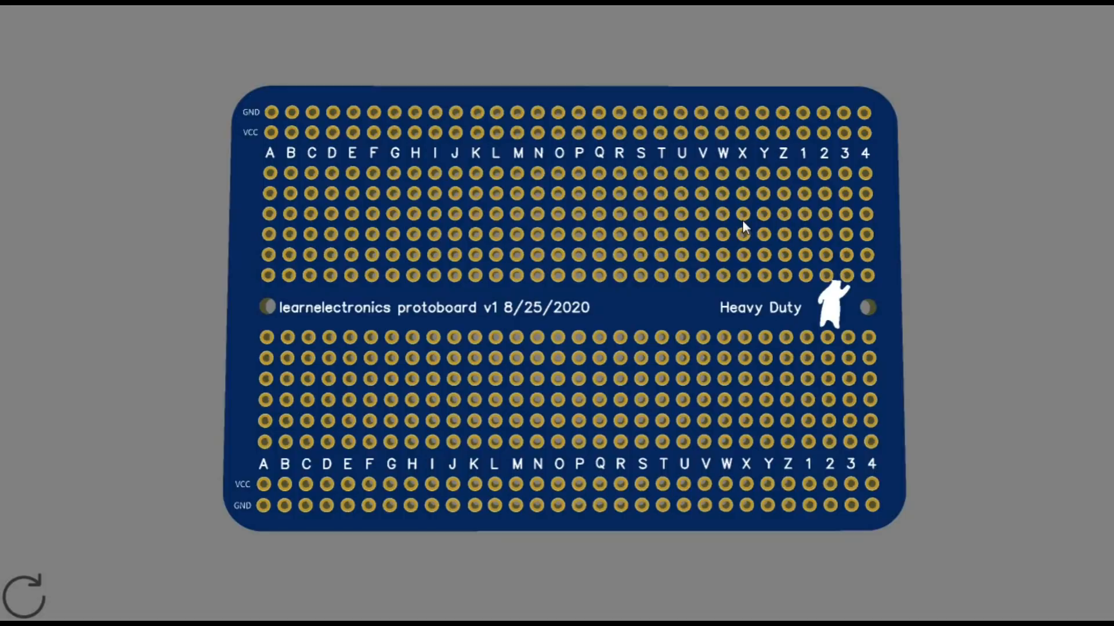
mouse_move(773, 226)
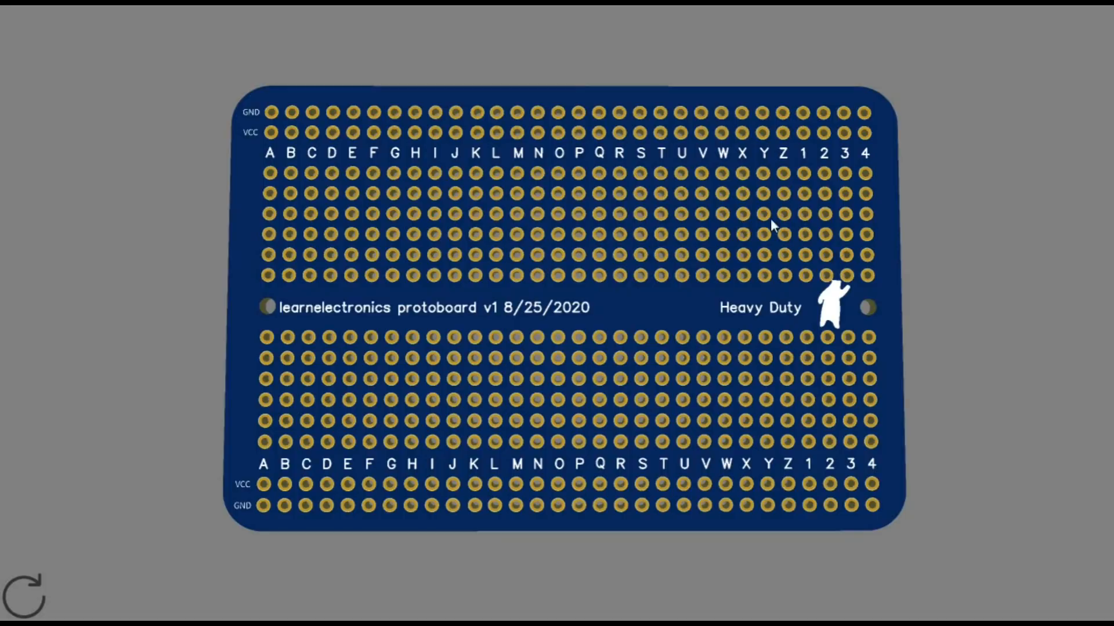